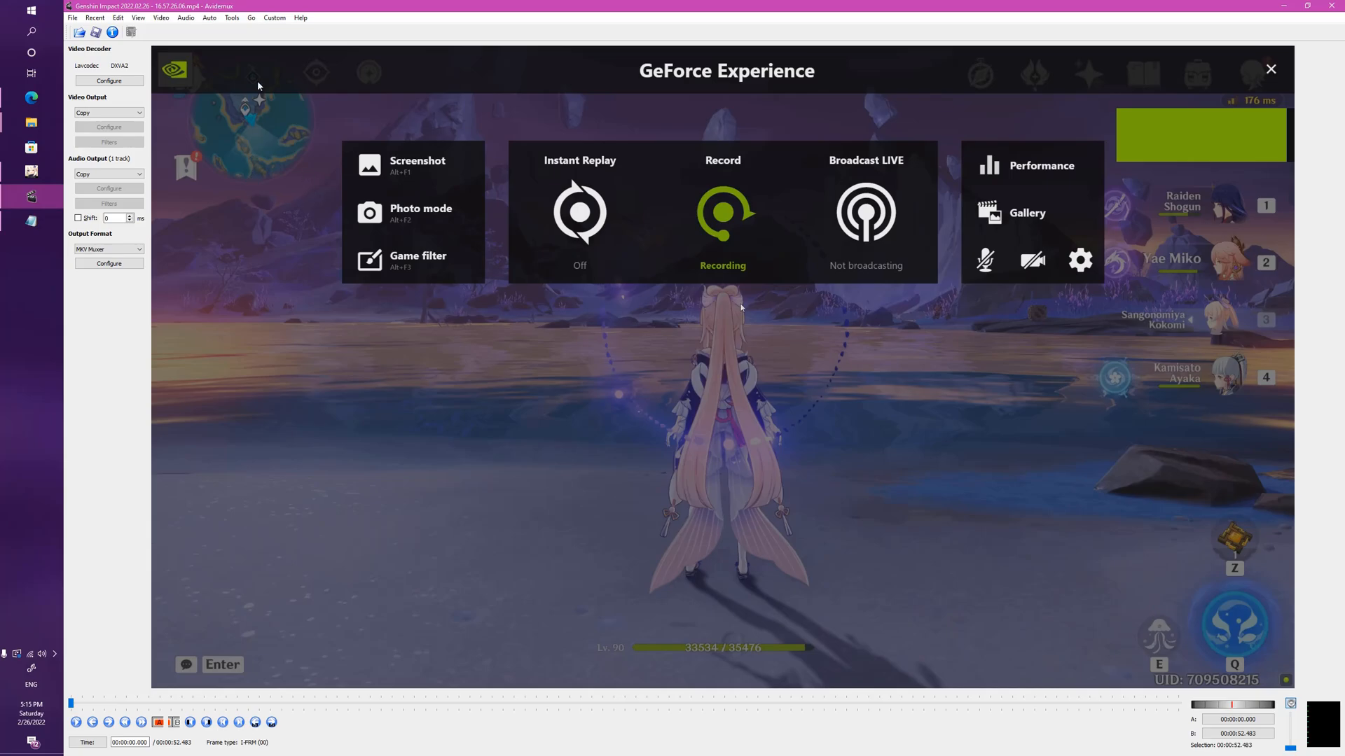
mouse_move(469, 703)
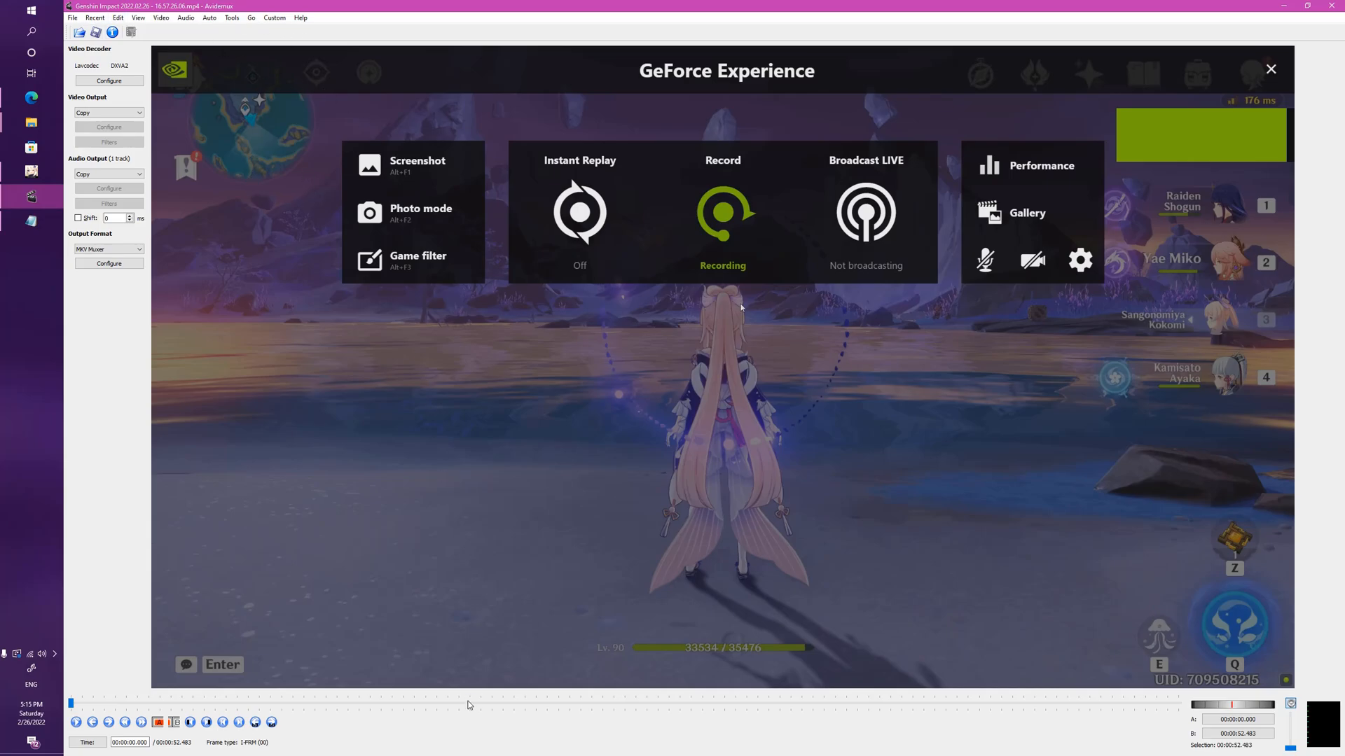
mouse_move(142, 705)
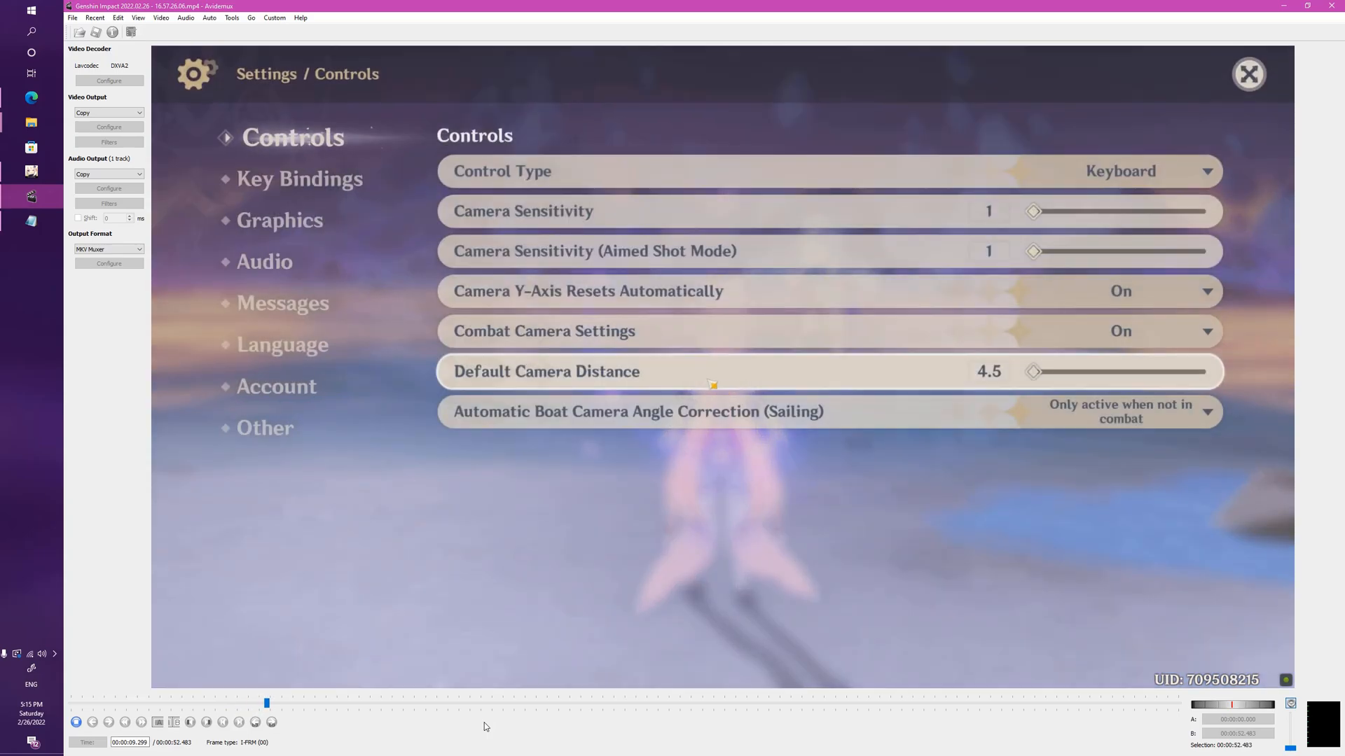
Play the gameplay clip from 00:00:00 to about 00:00:50, where Yae Miko walks on the beach
click(279, 219)
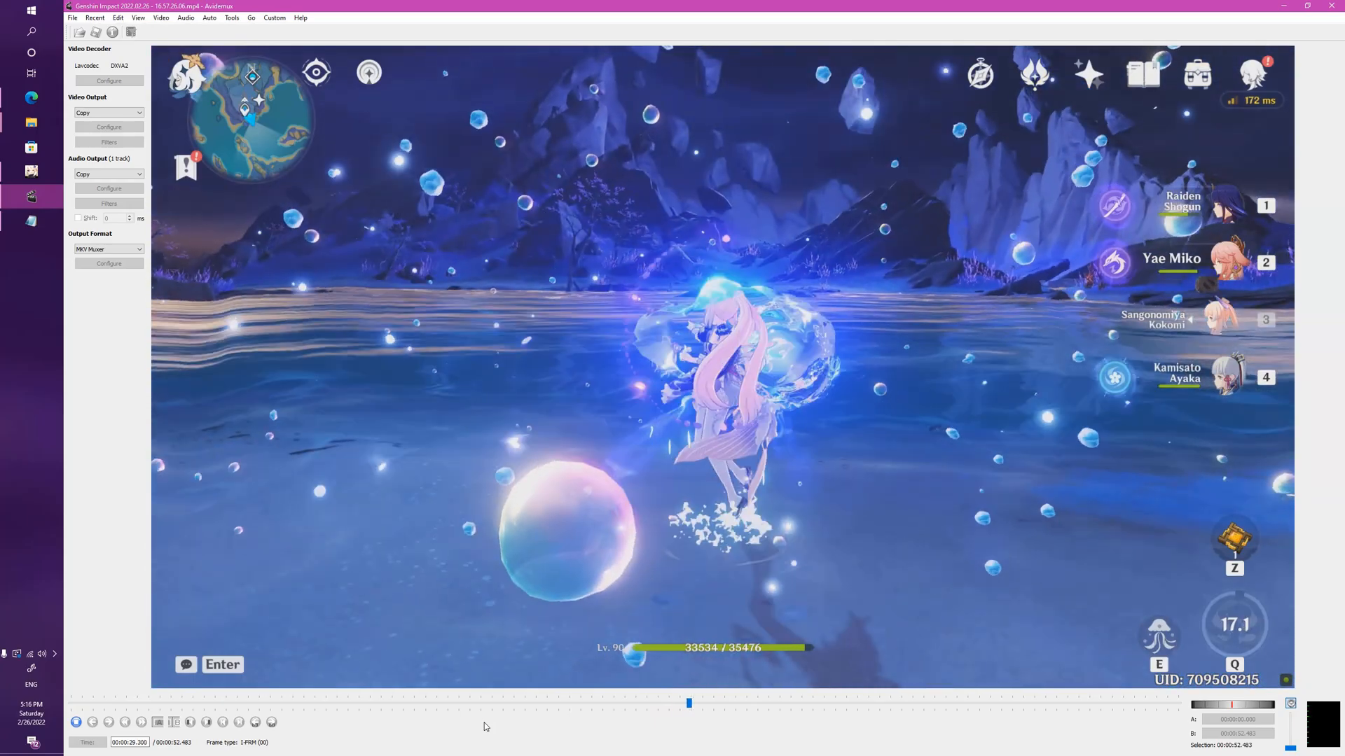
click(729, 703)
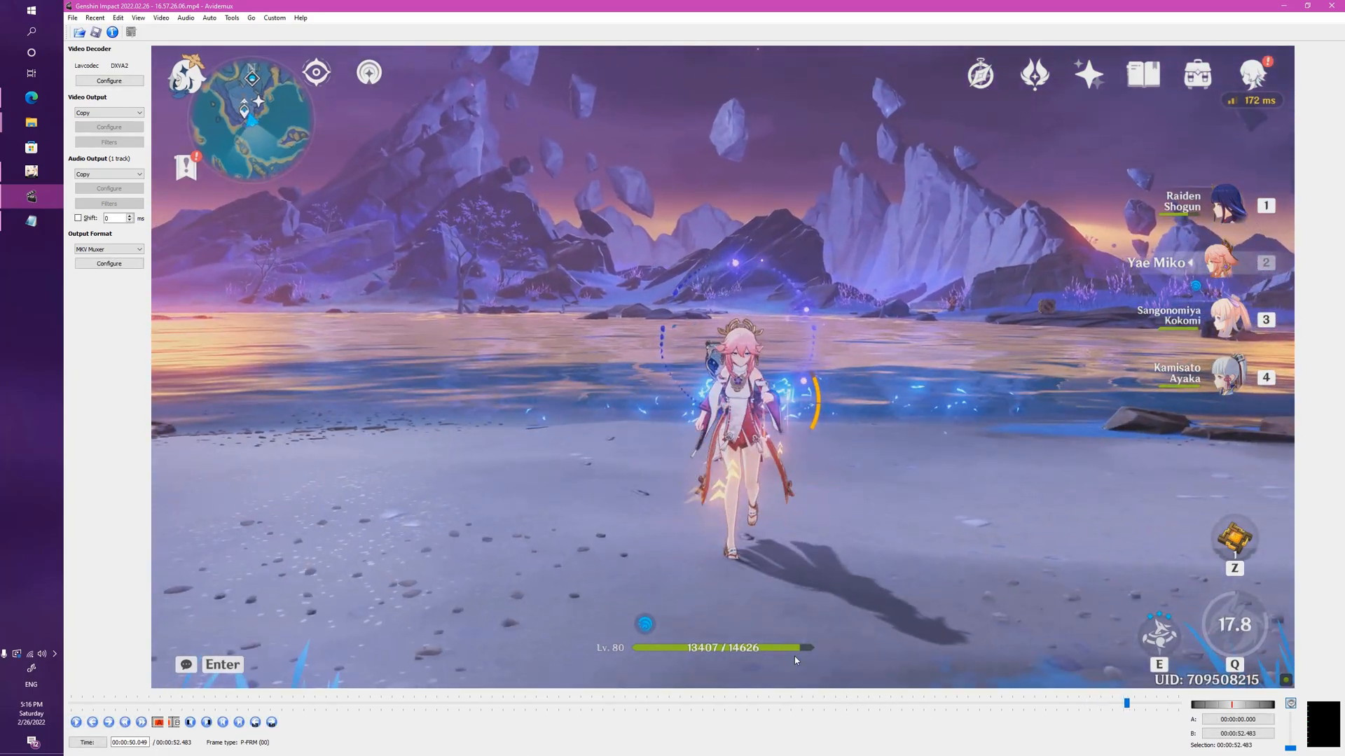
mouse_move(769, 661)
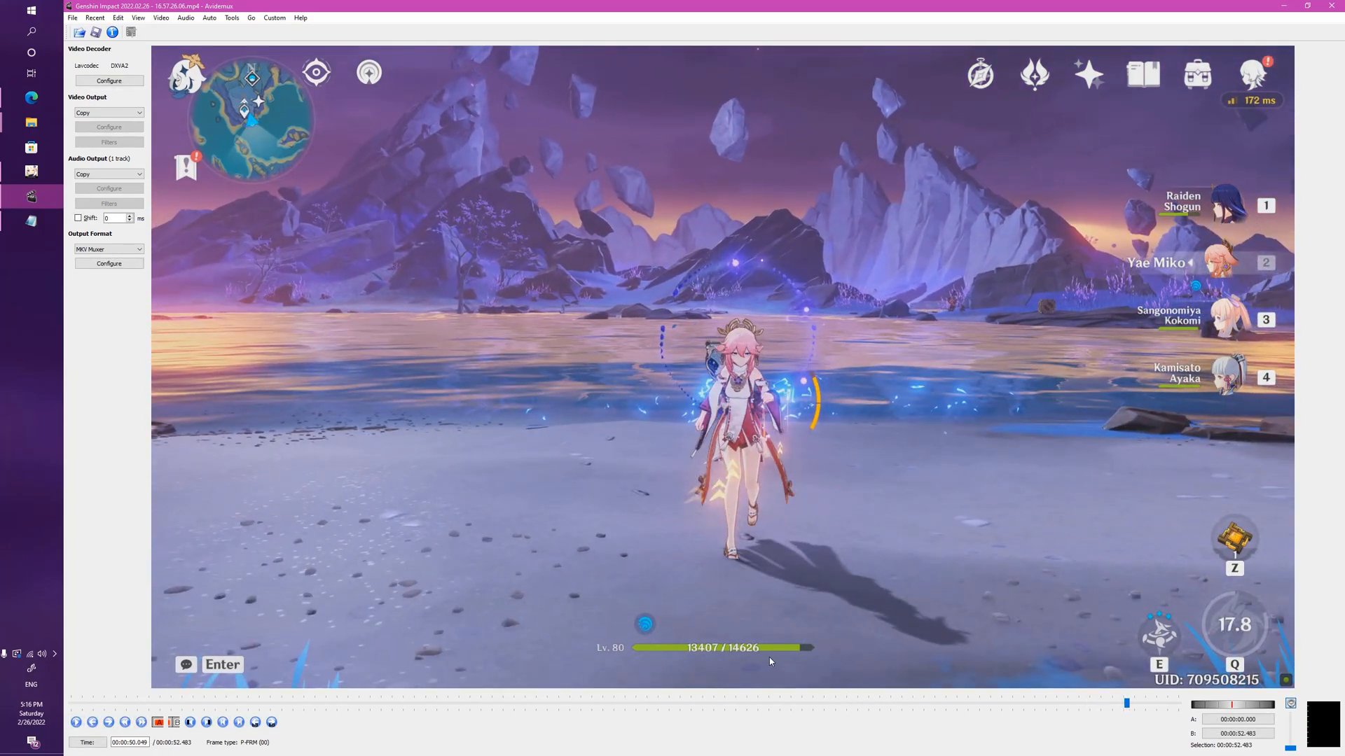
mouse_move(387, 686)
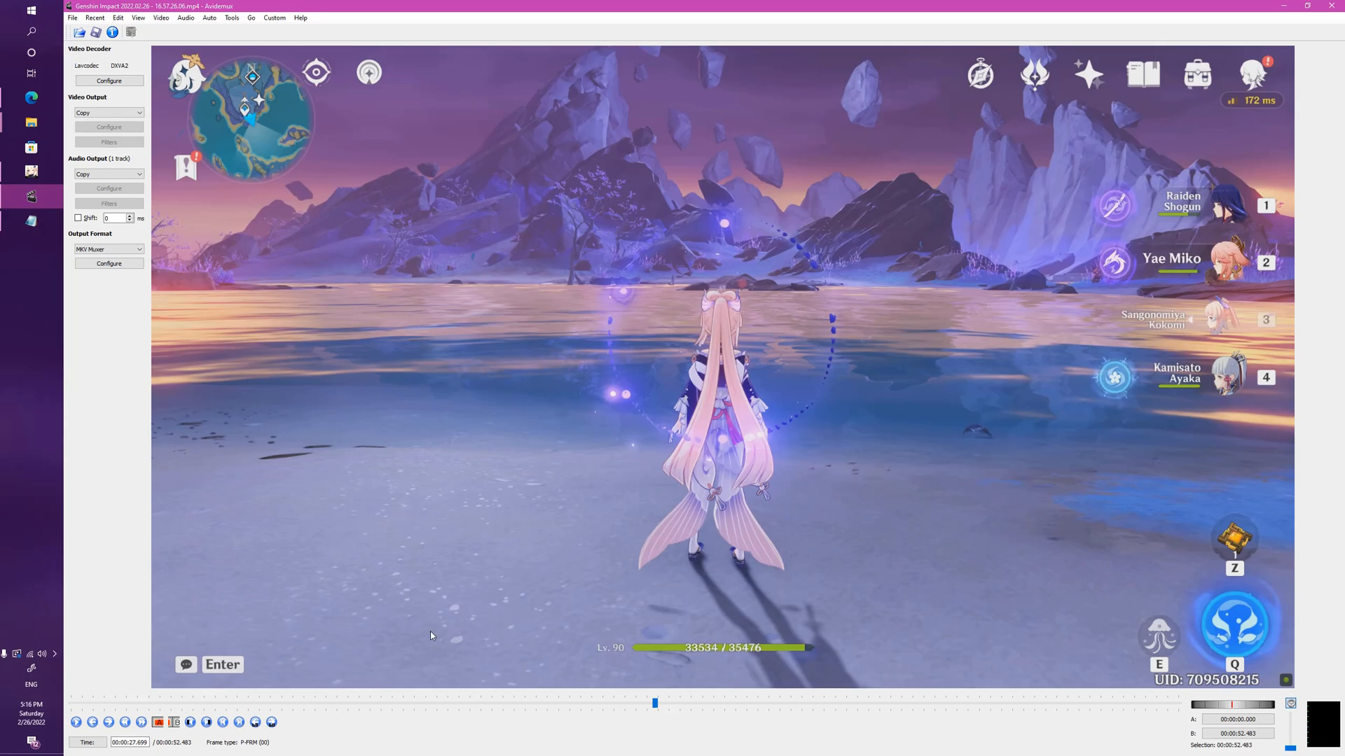
mouse_move(511, 742)
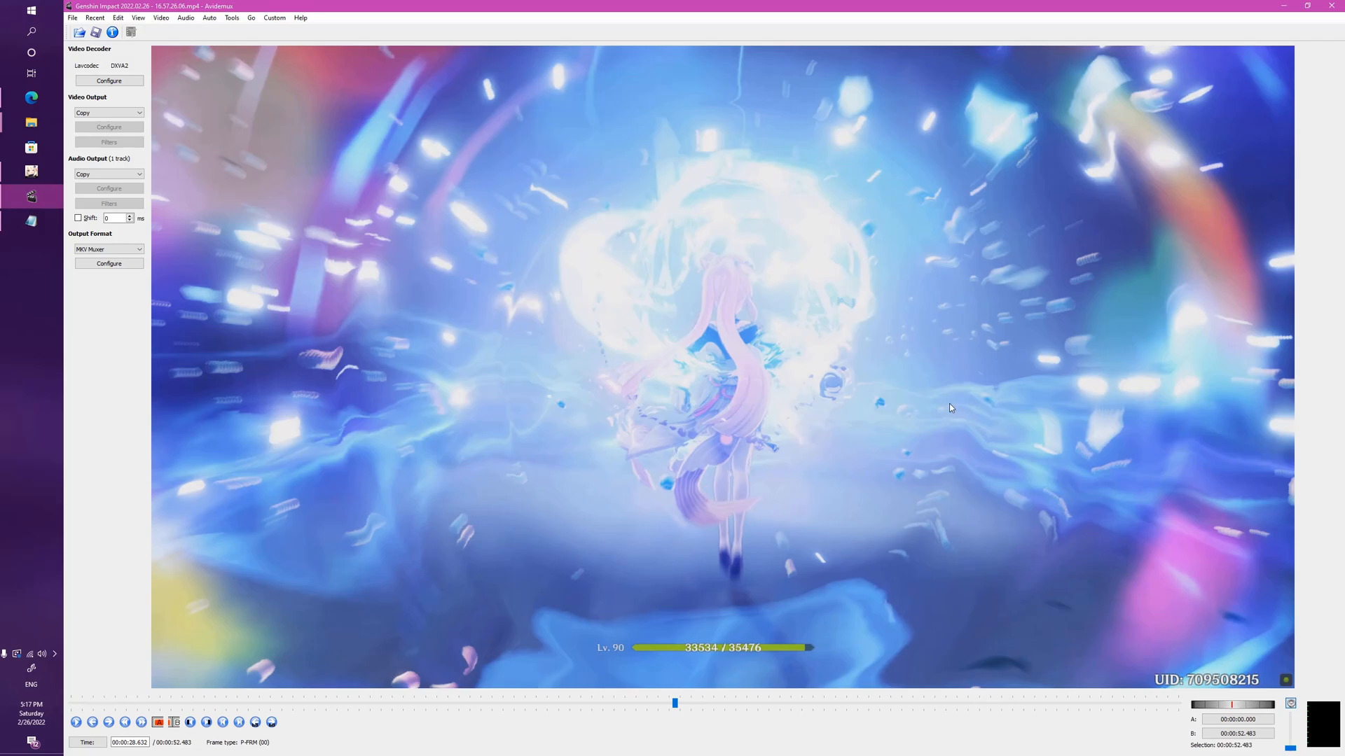
mouse_move(663, 229)
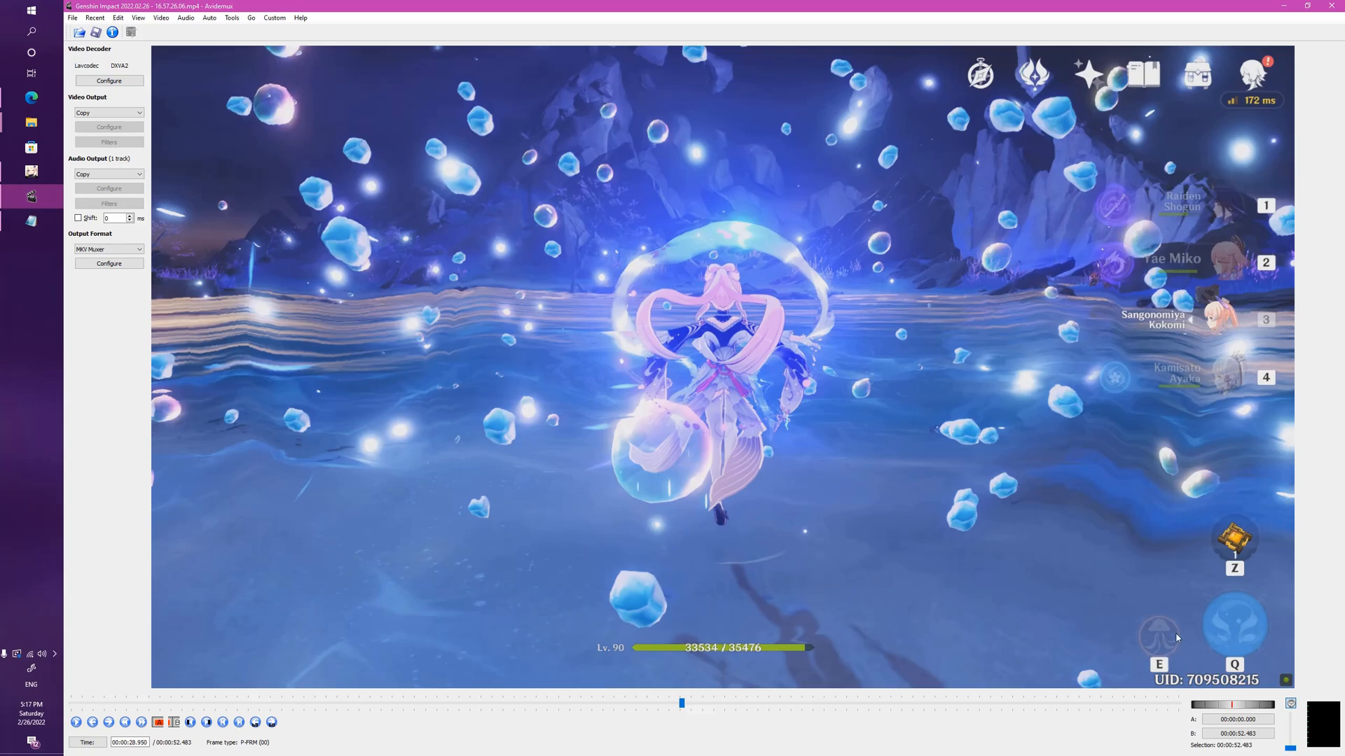
mouse_move(1138, 651)
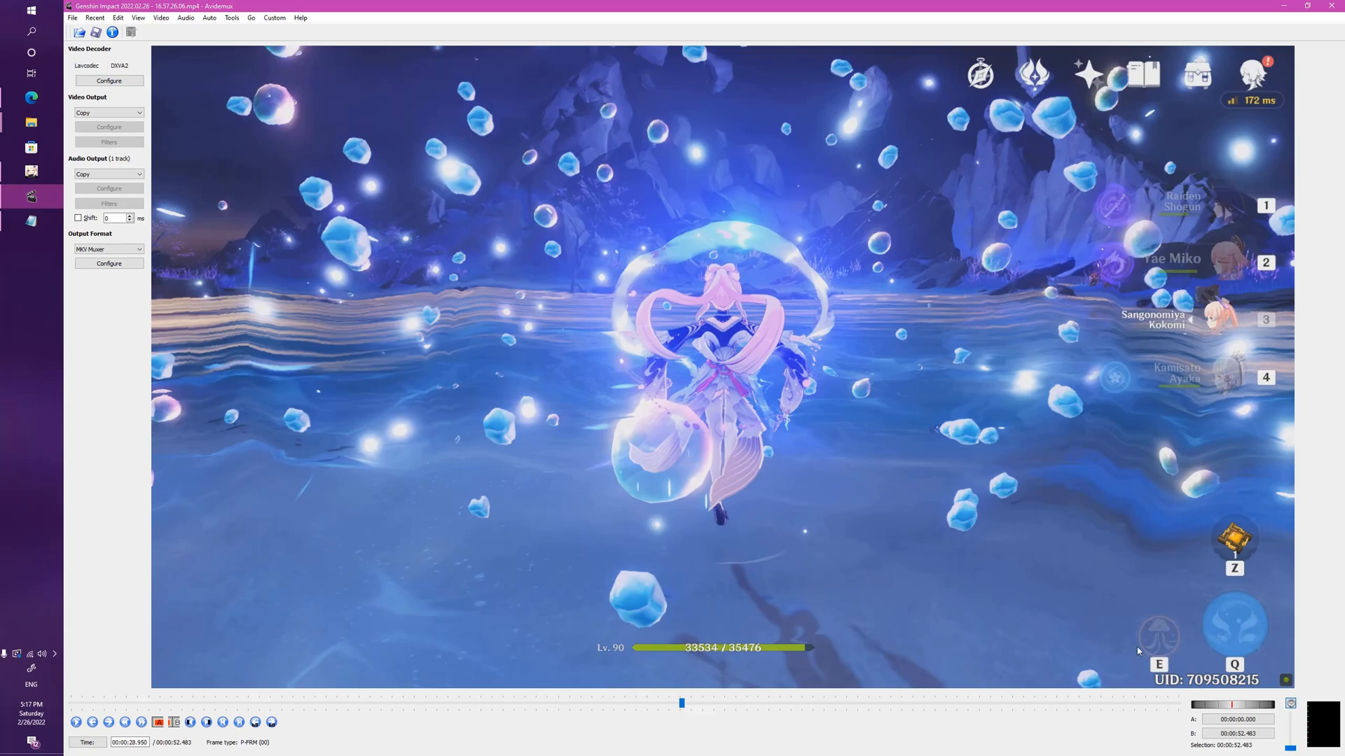
mouse_move(1257, 615)
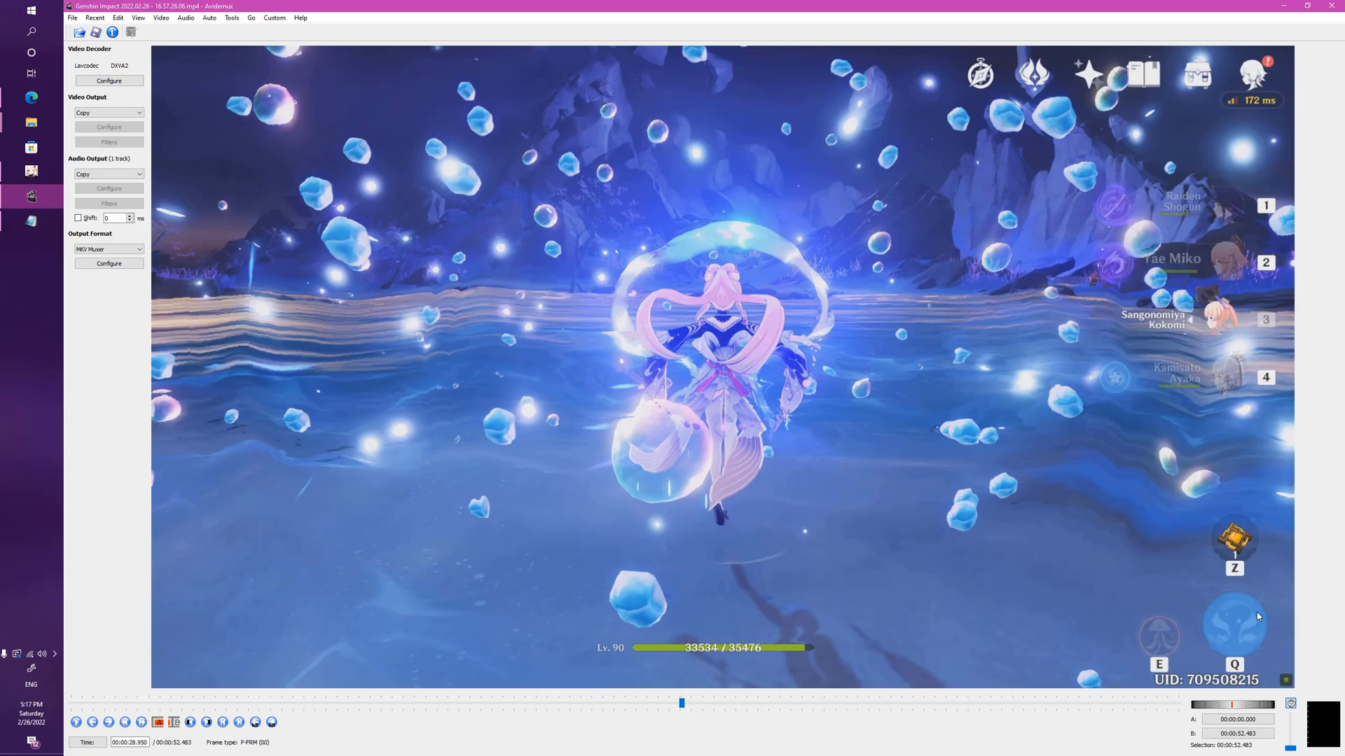
mouse_move(1228, 599)
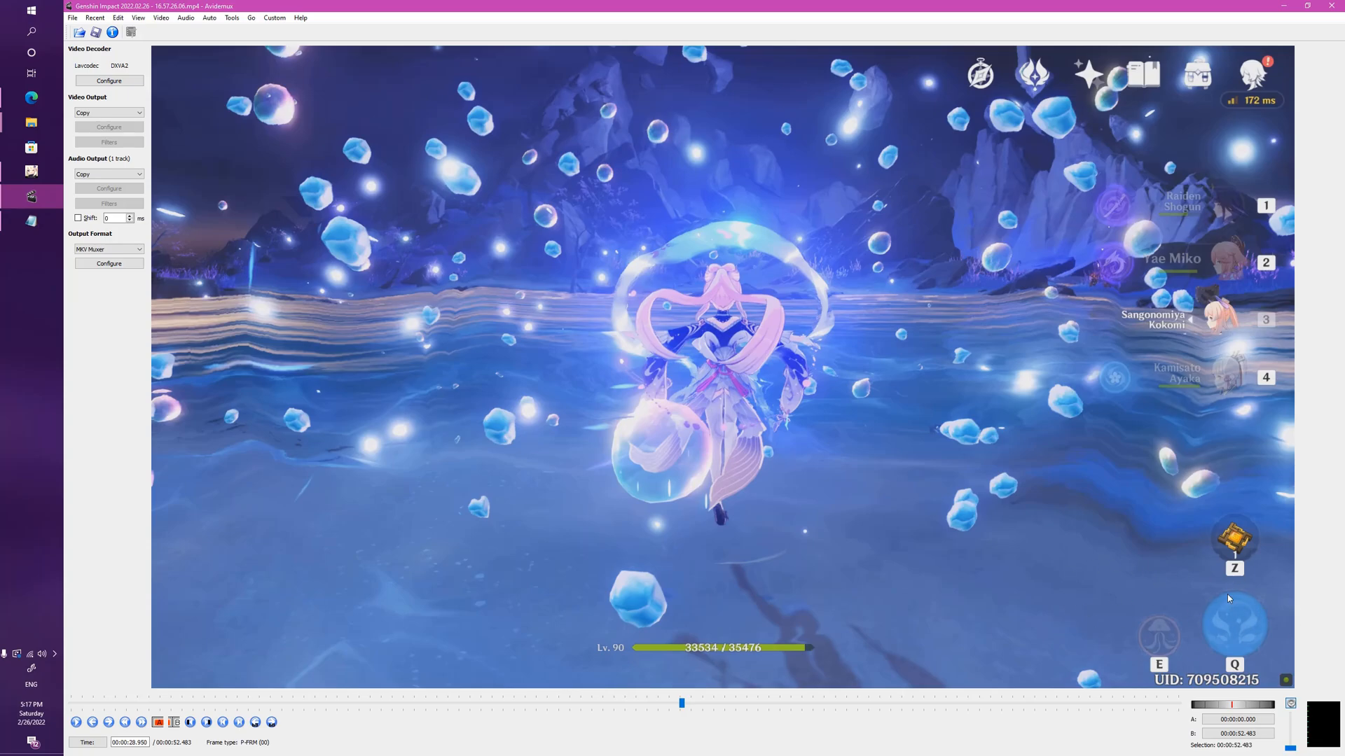
mouse_move(695, 417)
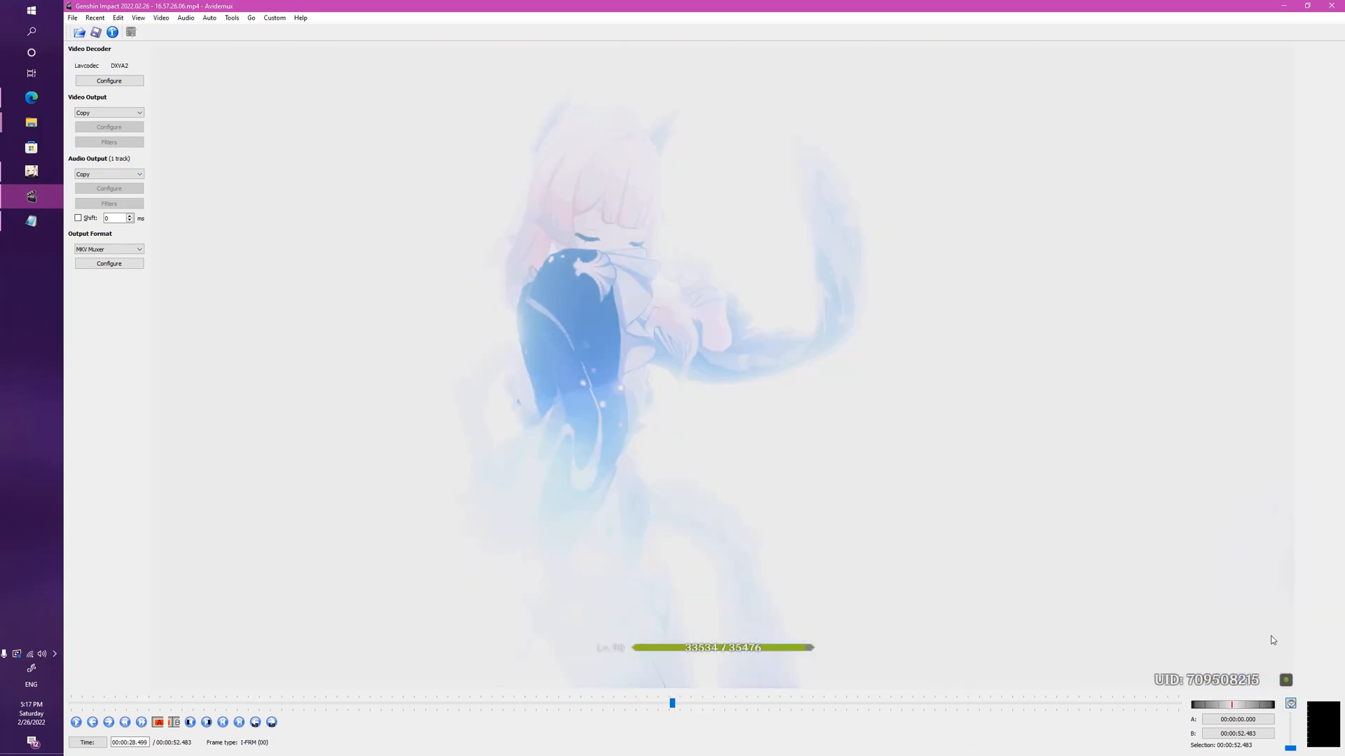
mouse_move(1155, 654)
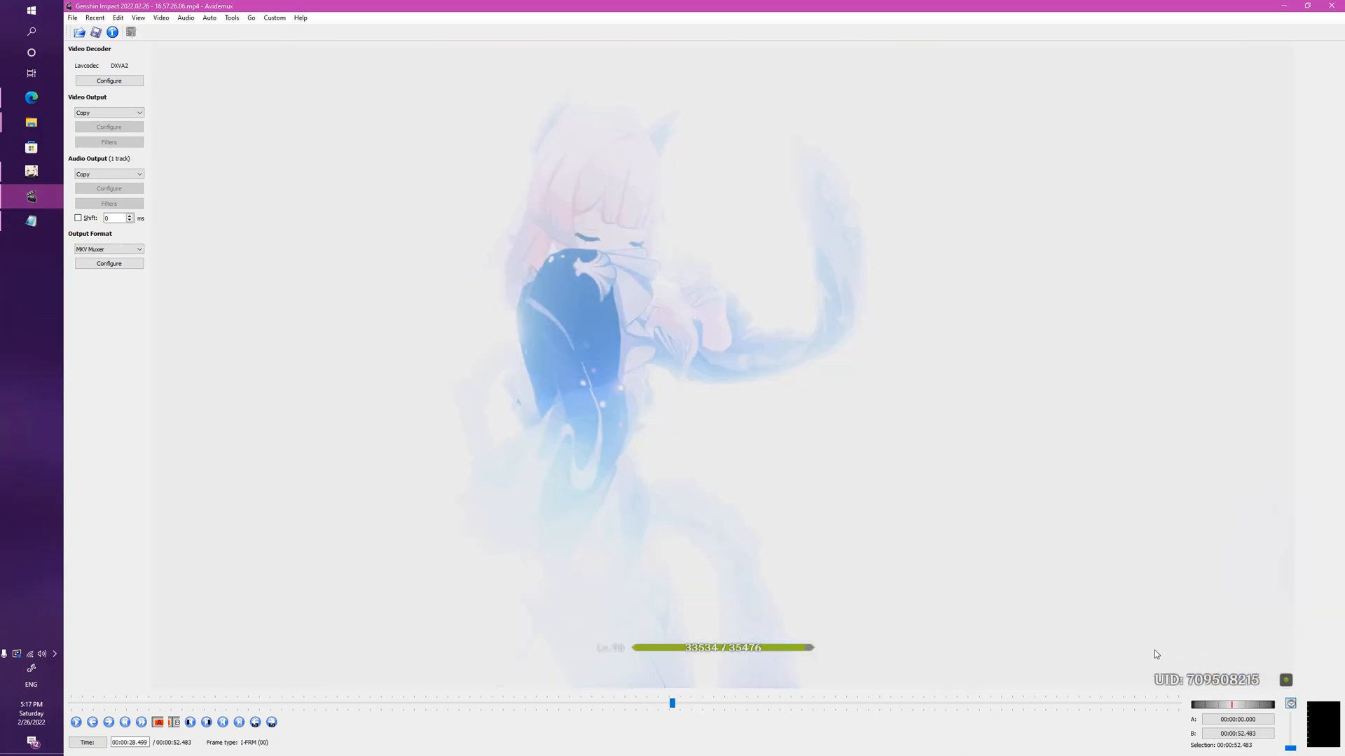
mouse_move(693, 712)
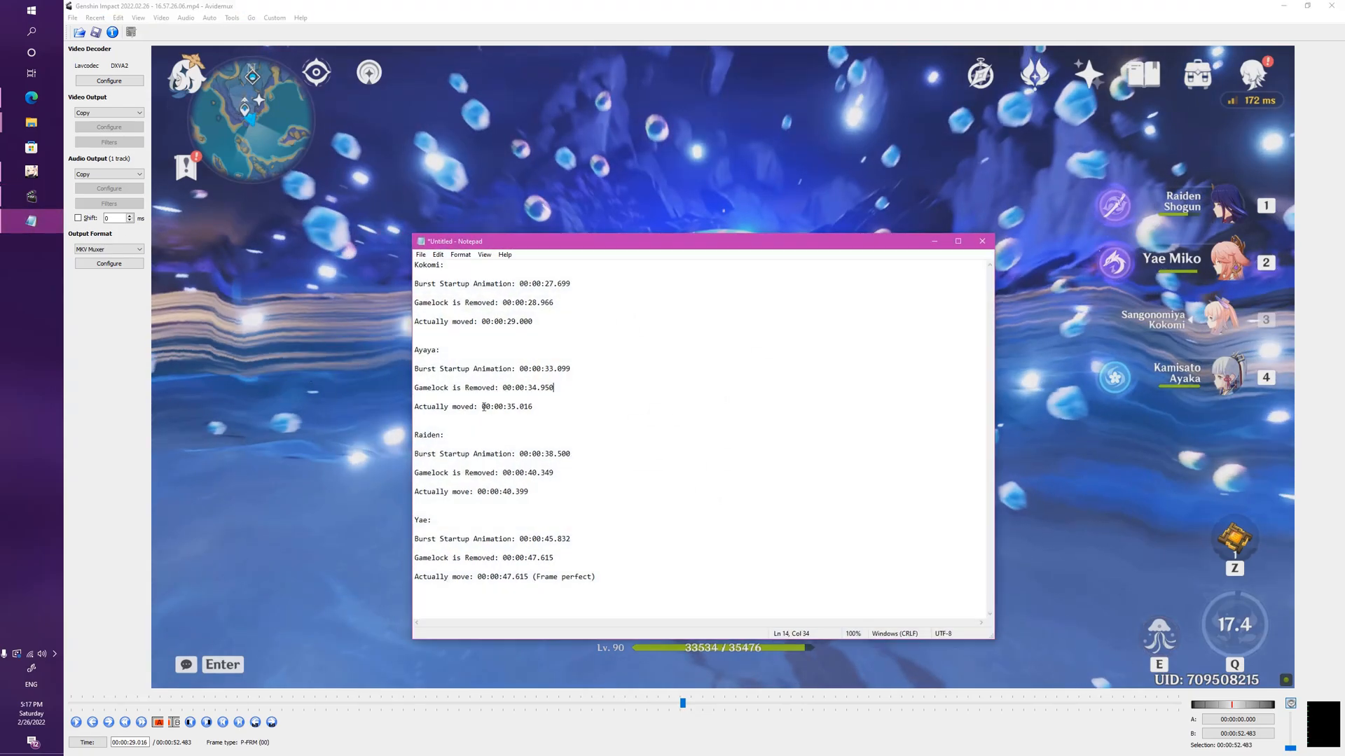
Review the Ayaka and Raiden lines in Notepad, including Raiden's 'Actually move: 00:00:40.399'
double_click(536, 283)
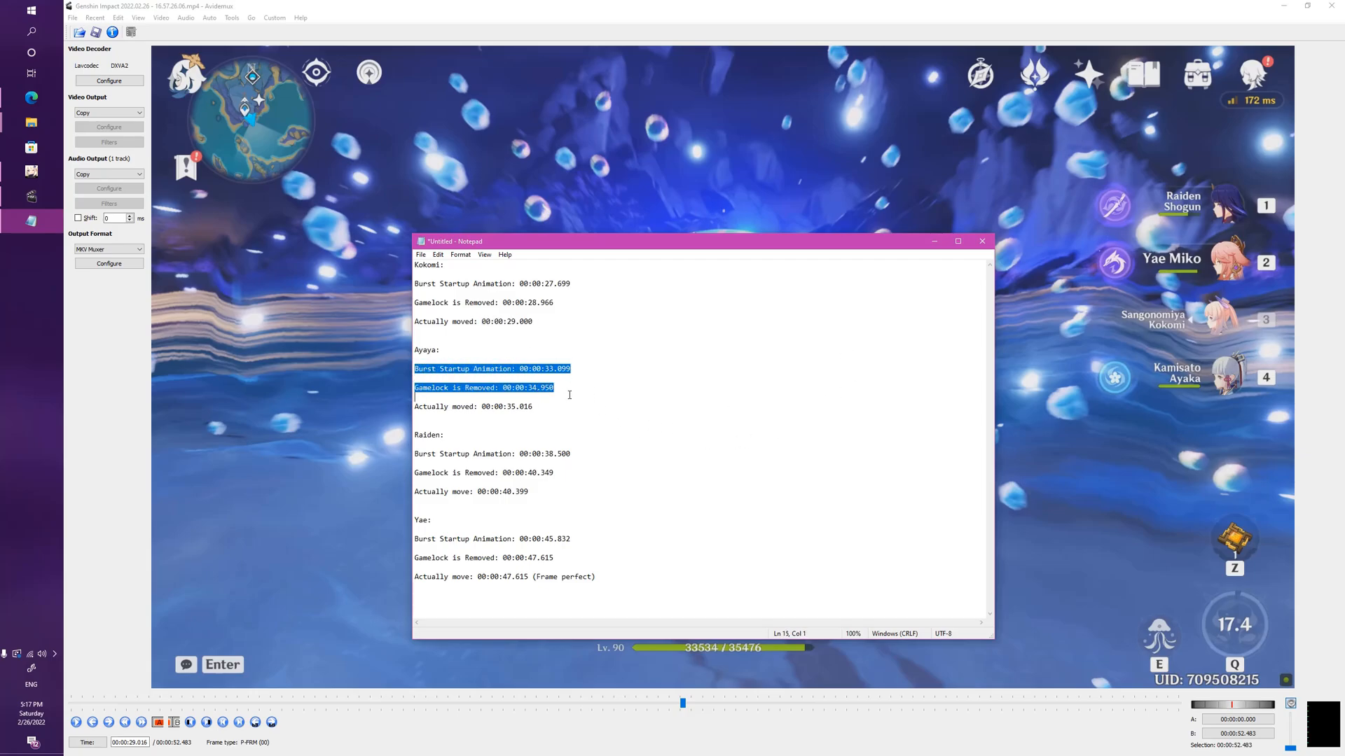
click(528, 491)
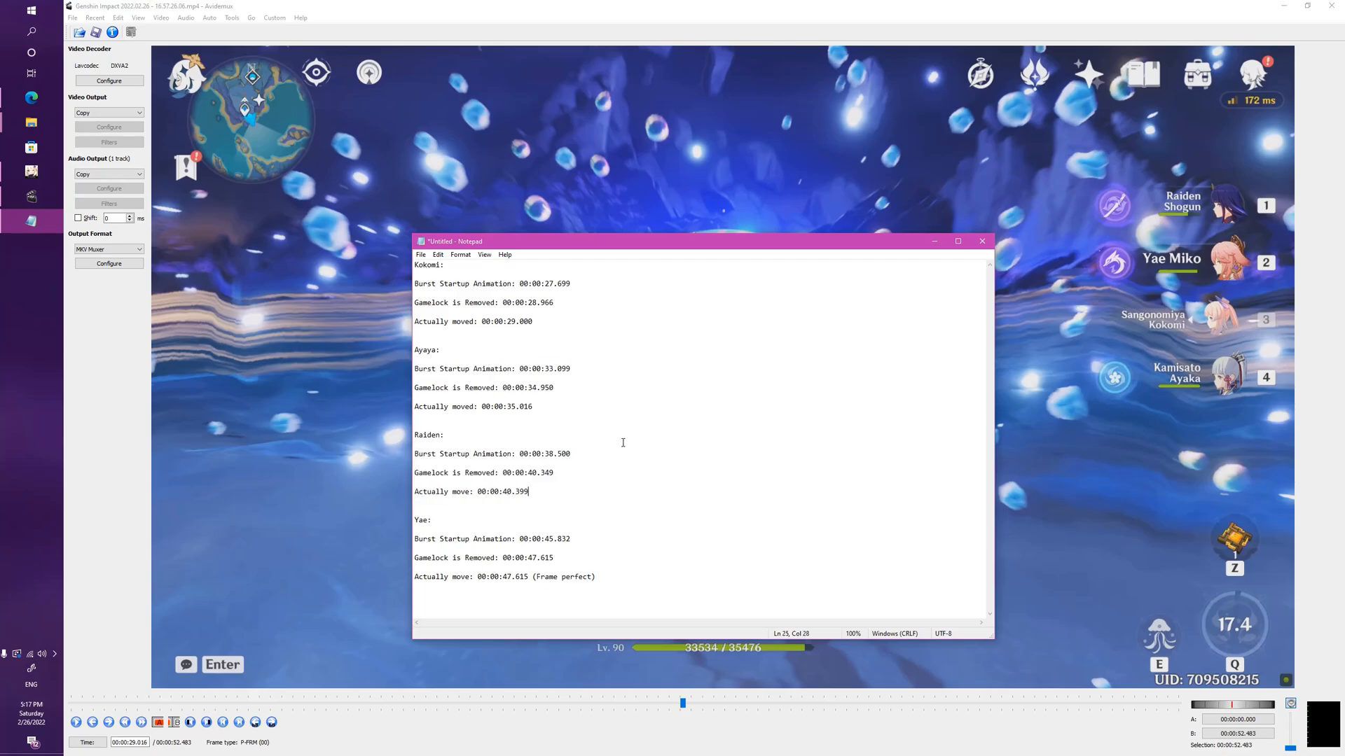
mouse_move(540, 341)
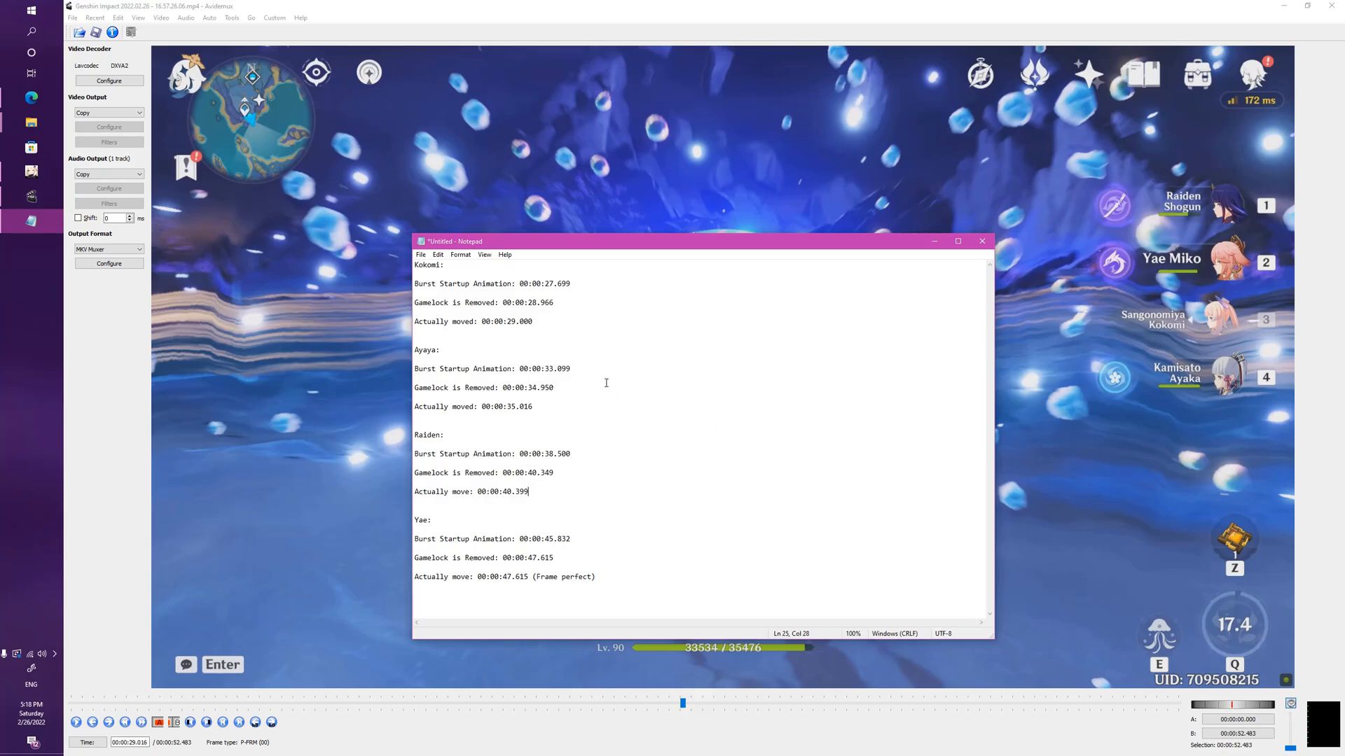
mouse_move(543, 425)
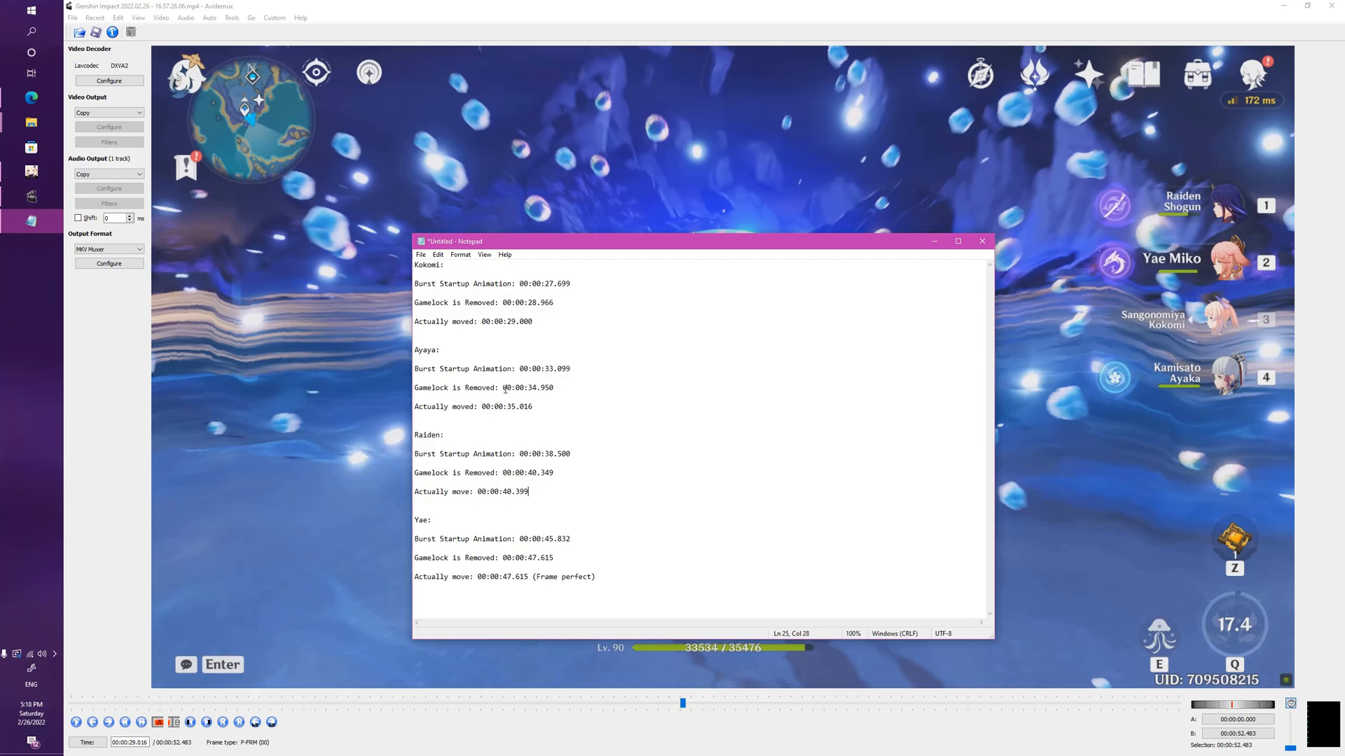
double_click(528, 386)
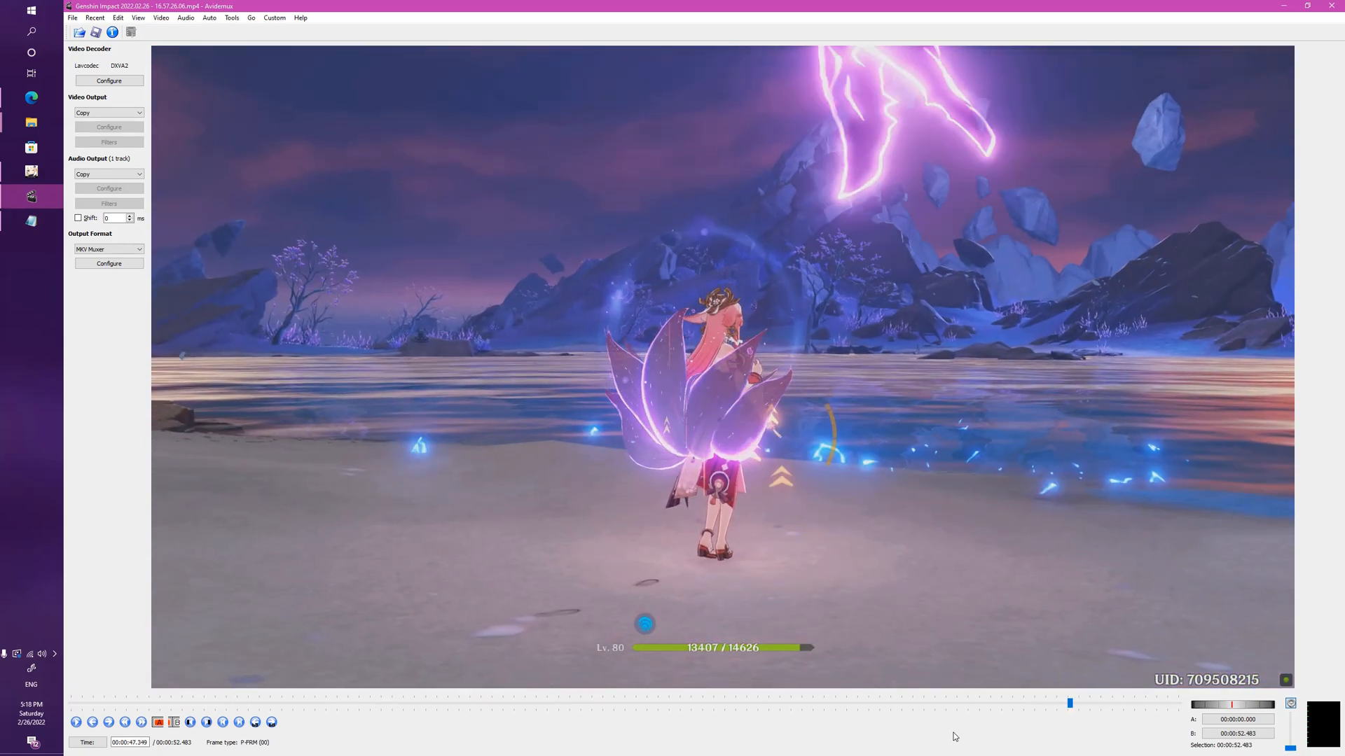
mouse_move(1017, 248)
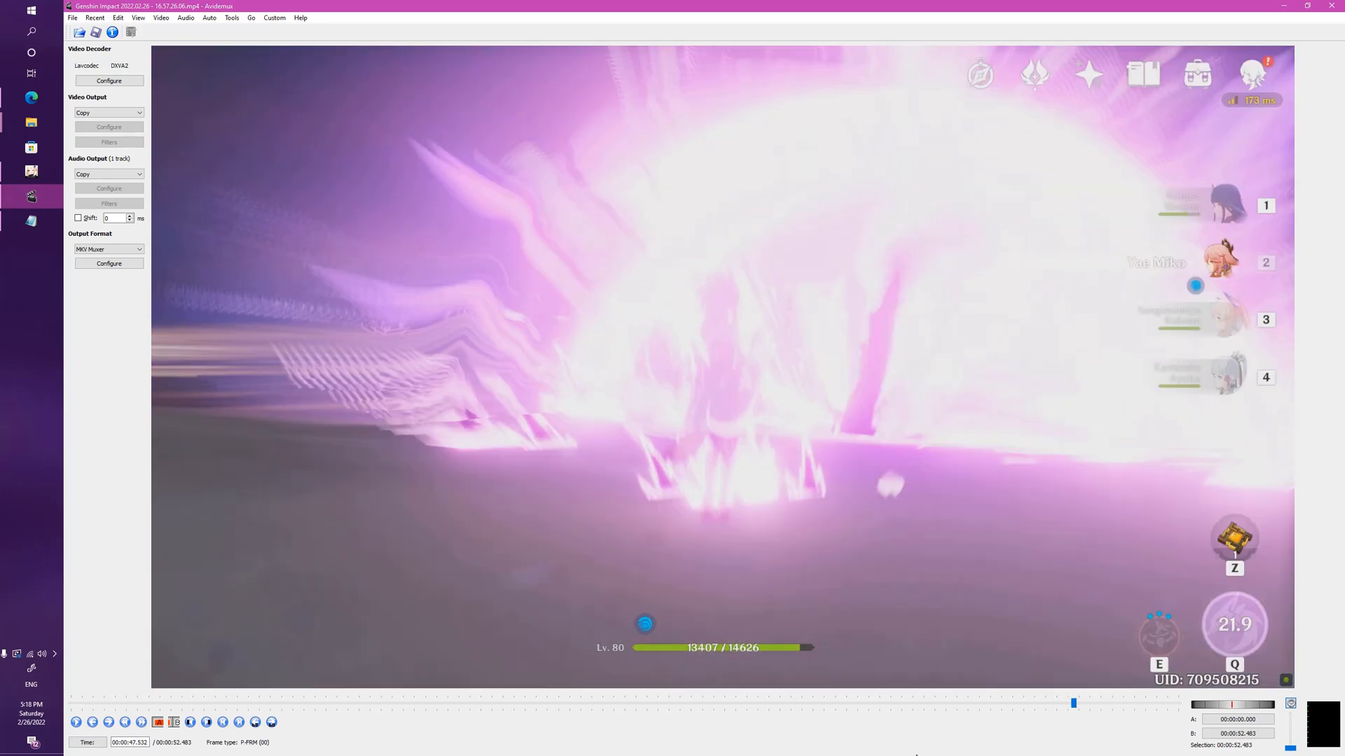
mouse_move(1200, 577)
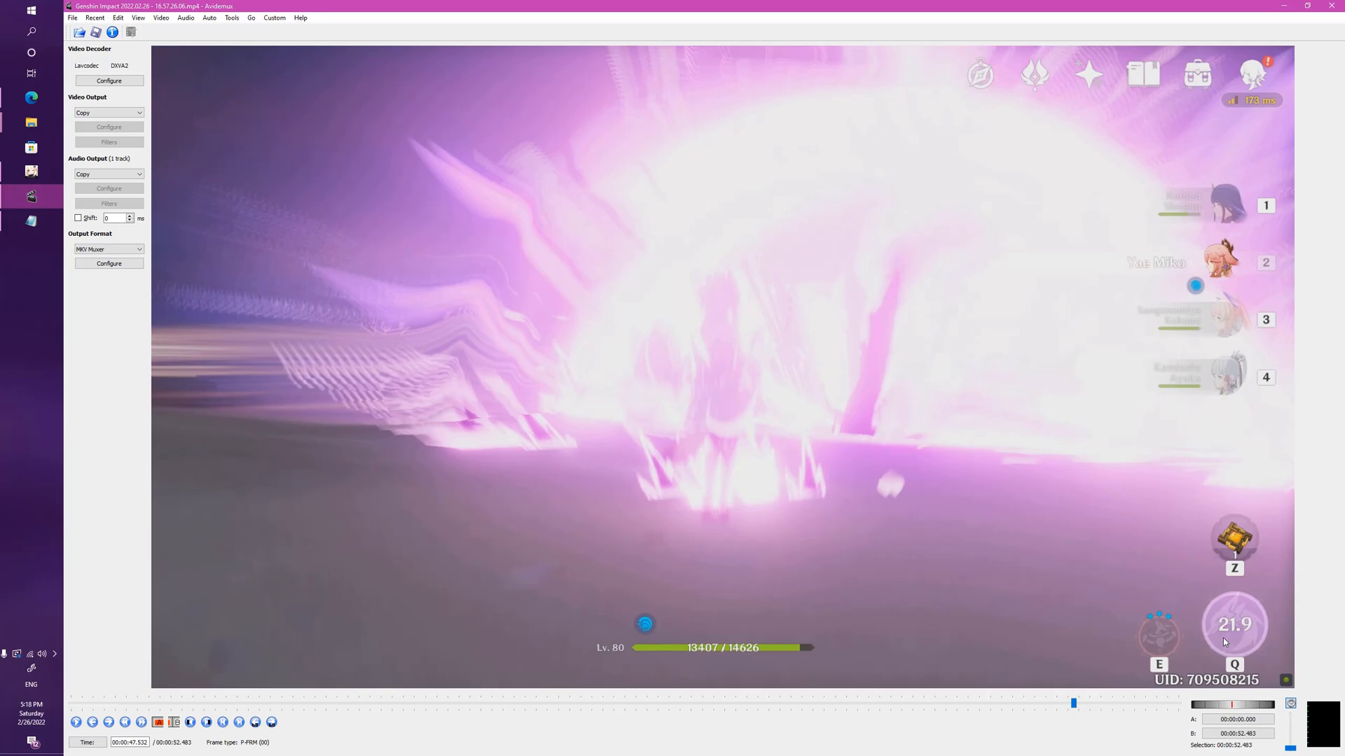
mouse_move(1168, 638)
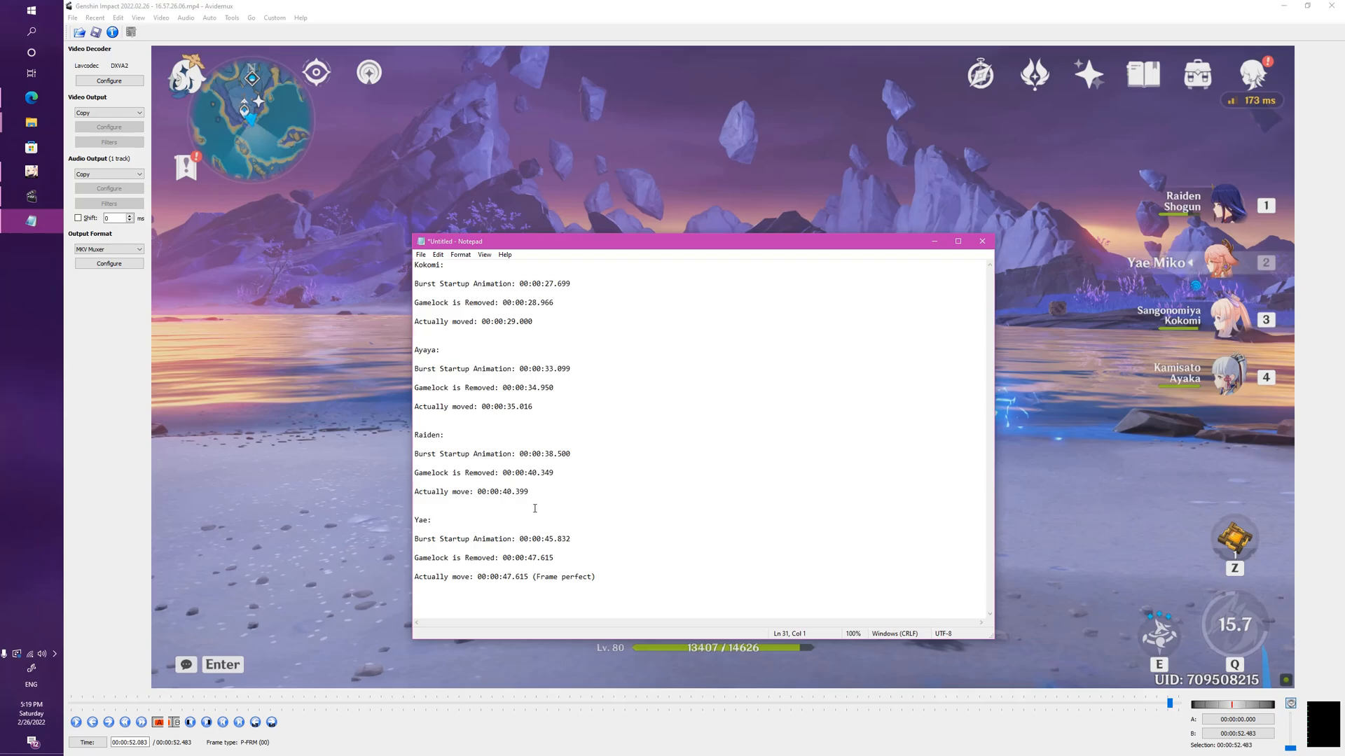
click(543, 473)
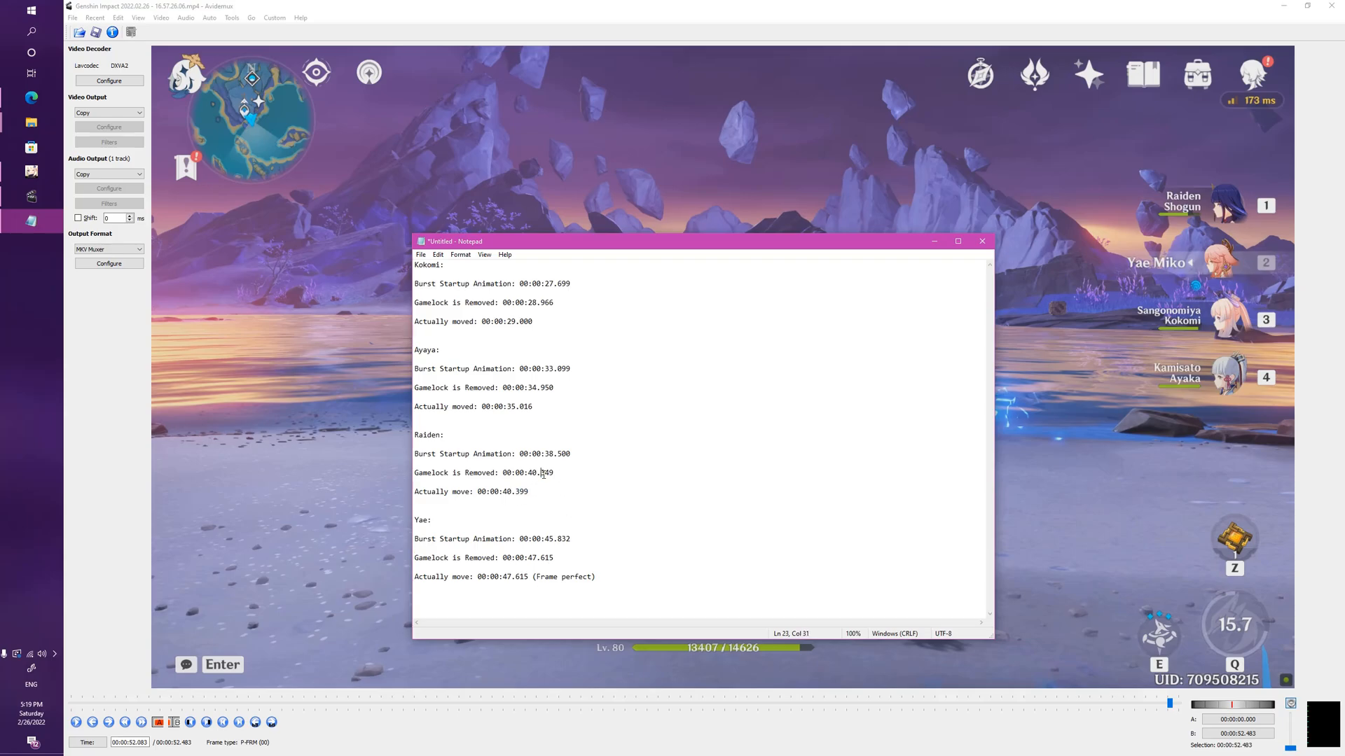
click(431, 520)
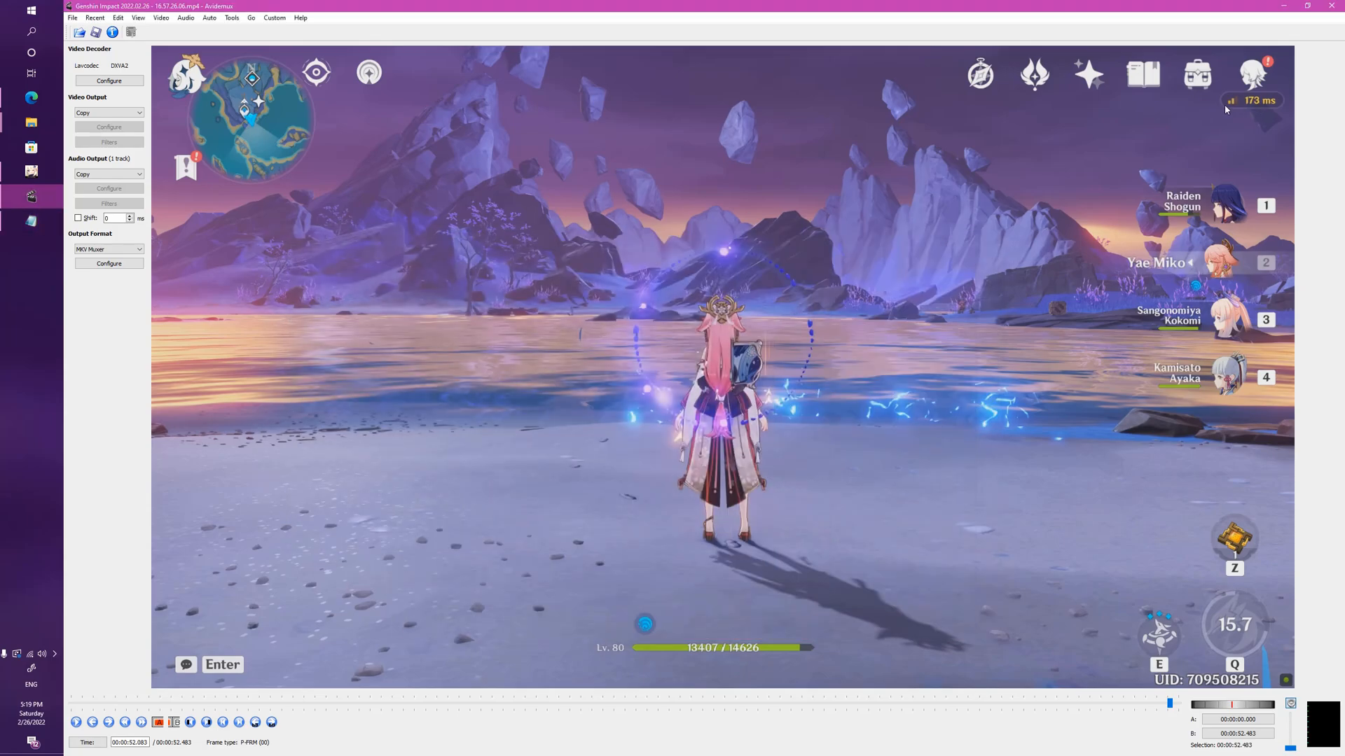
mouse_move(1060, 287)
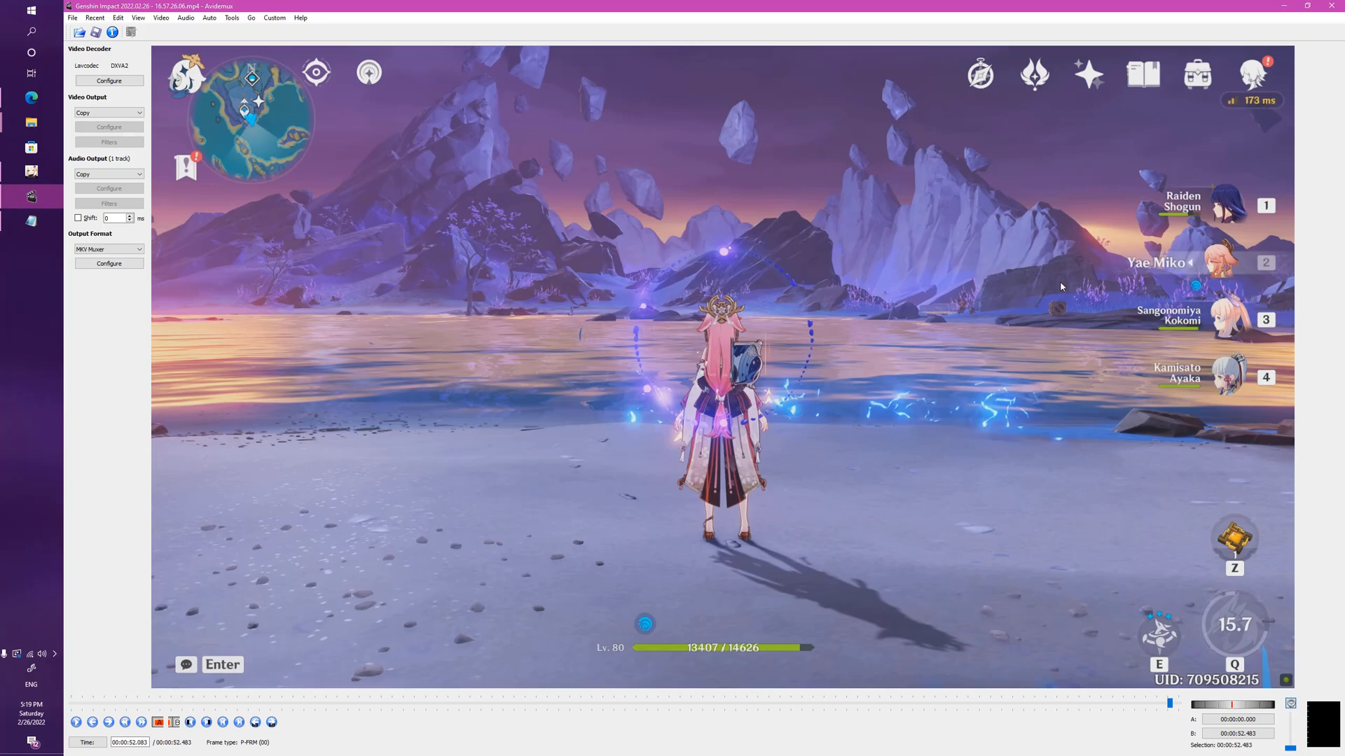
mouse_move(837, 318)
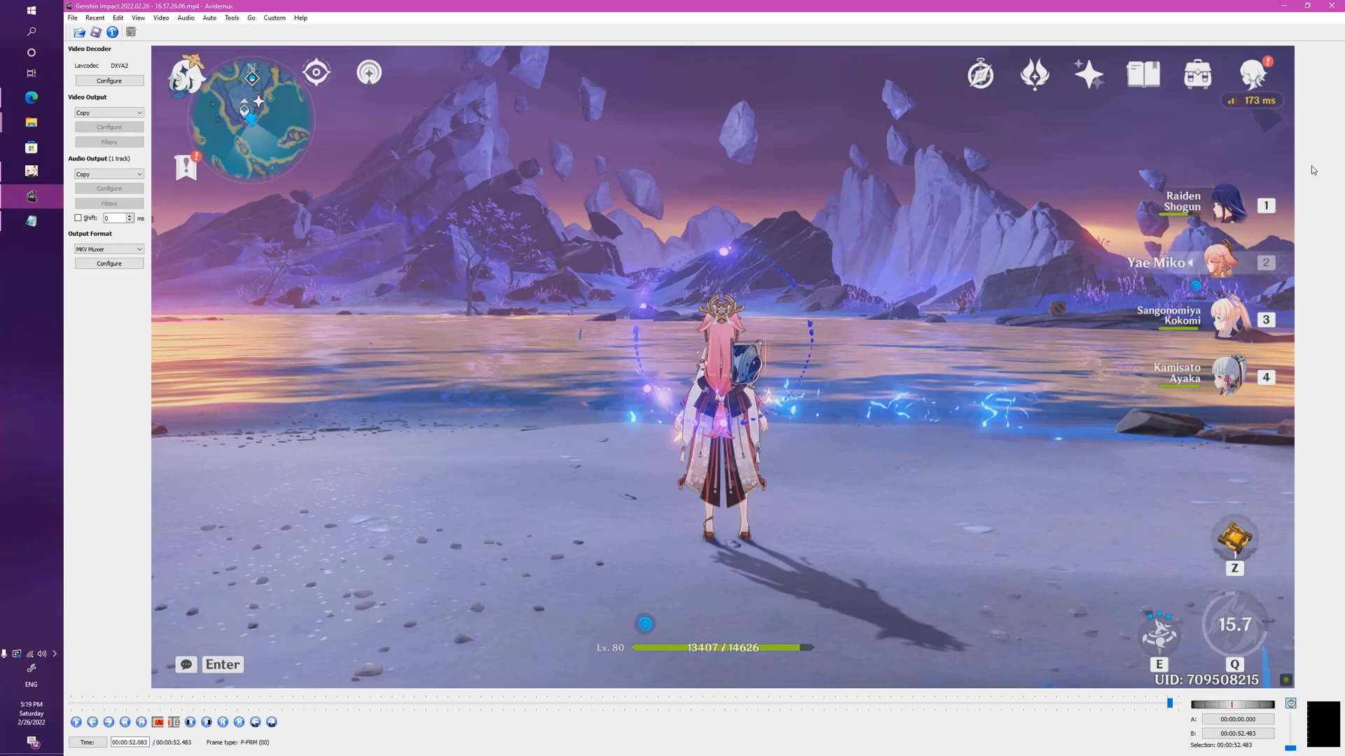
mouse_move(595, 567)
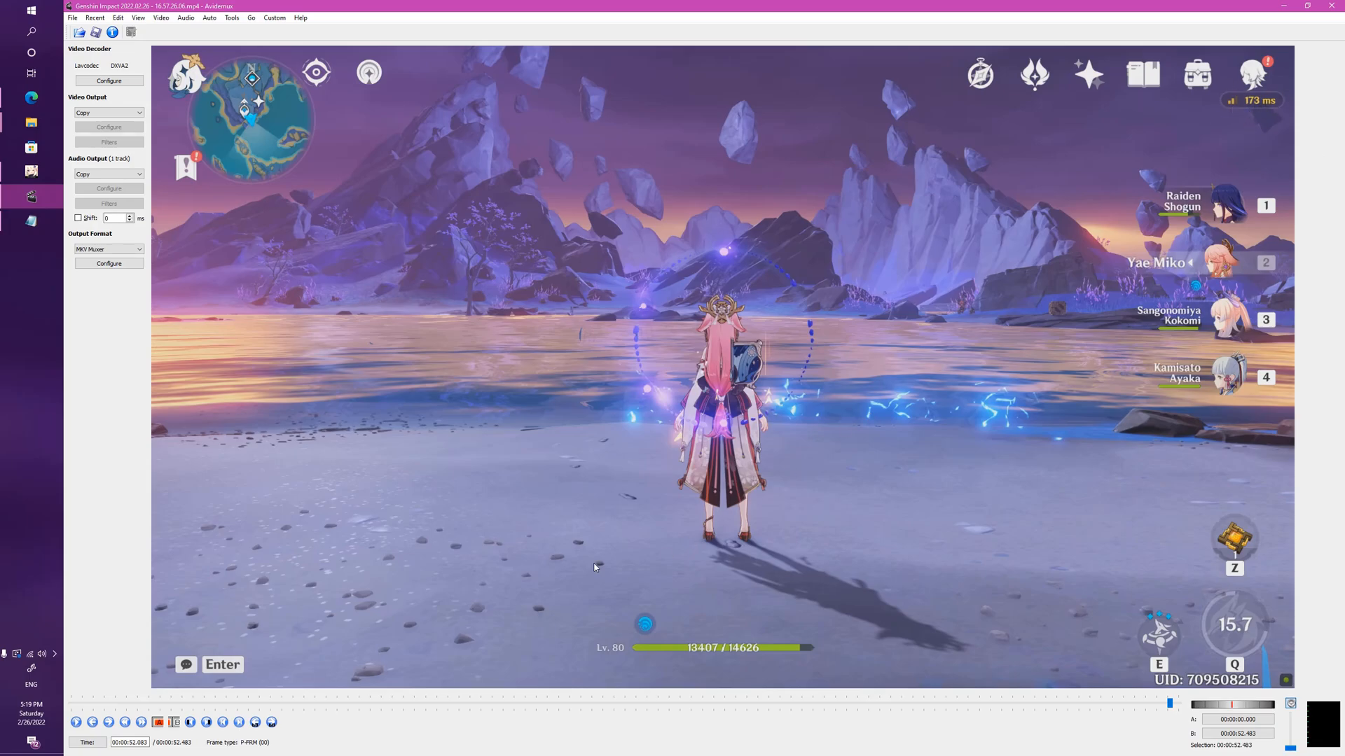
mouse_move(487, 417)
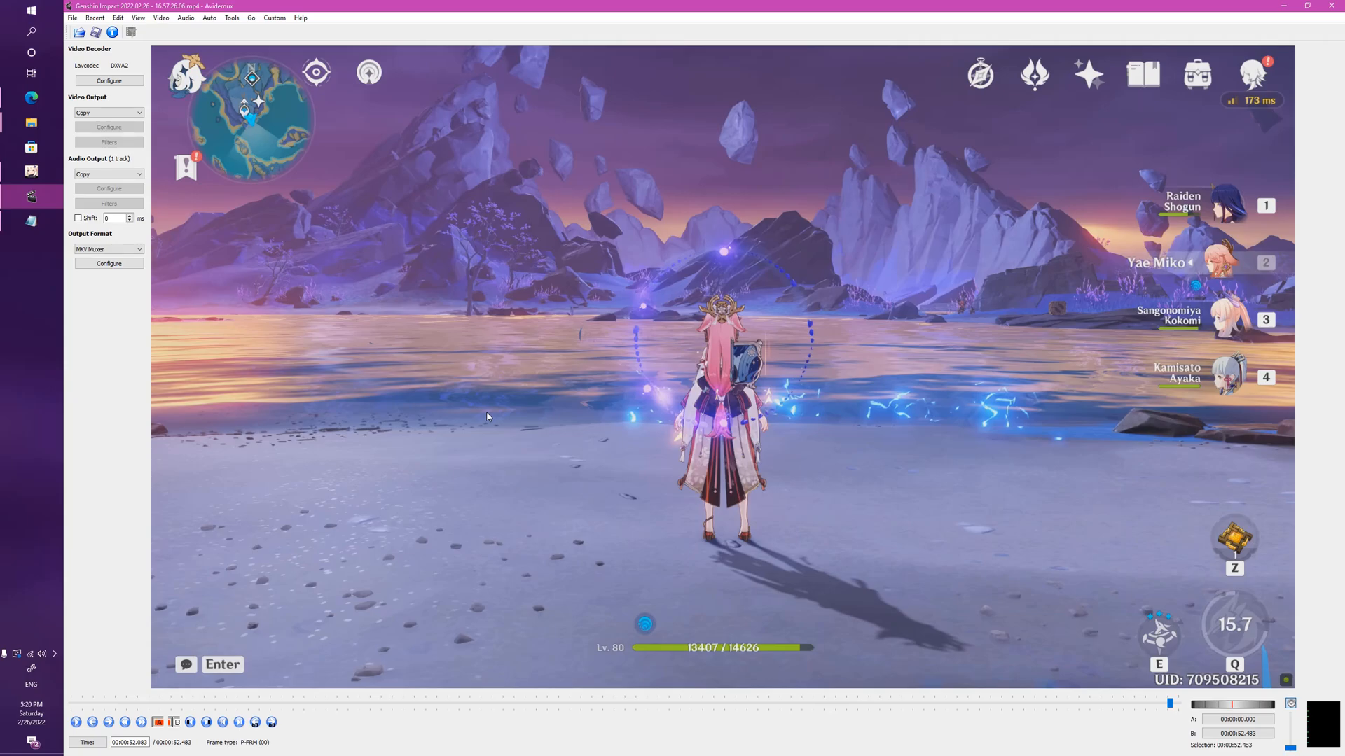
mouse_move(337, 350)
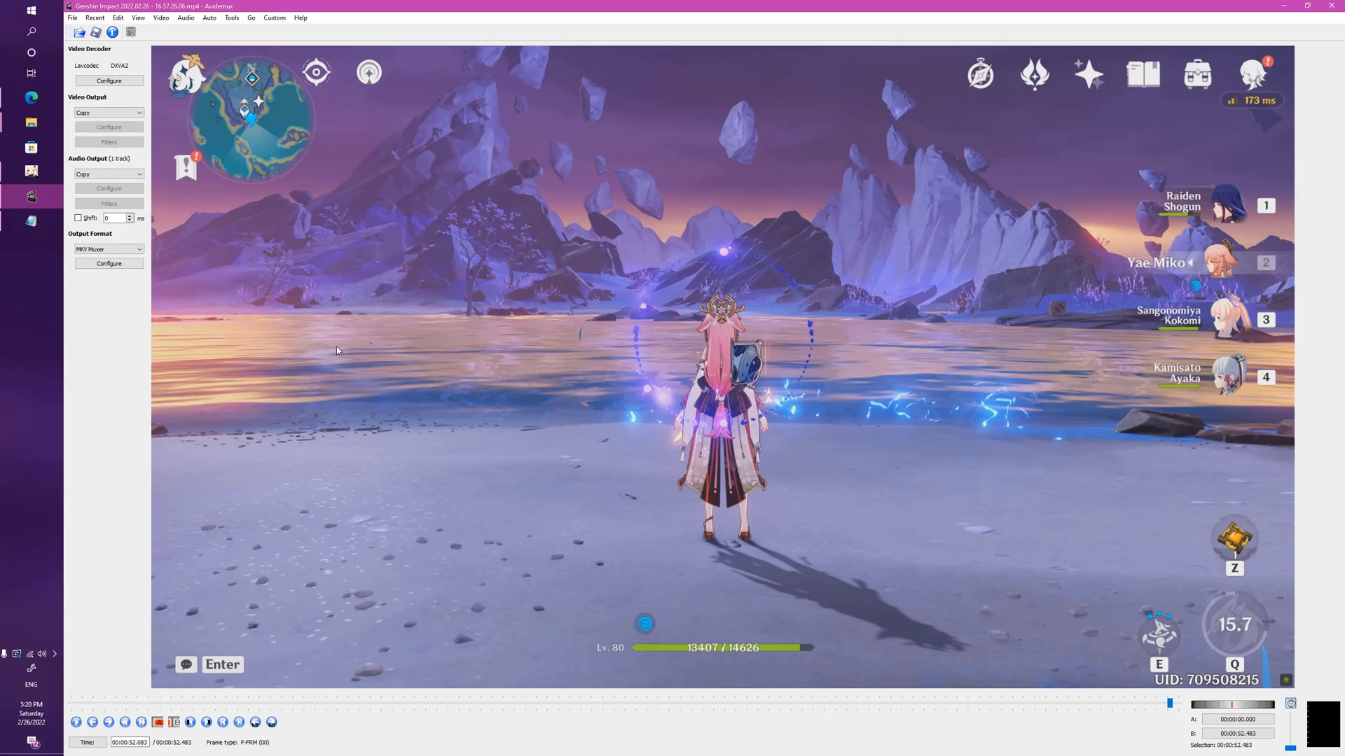
mouse_move(374, 353)
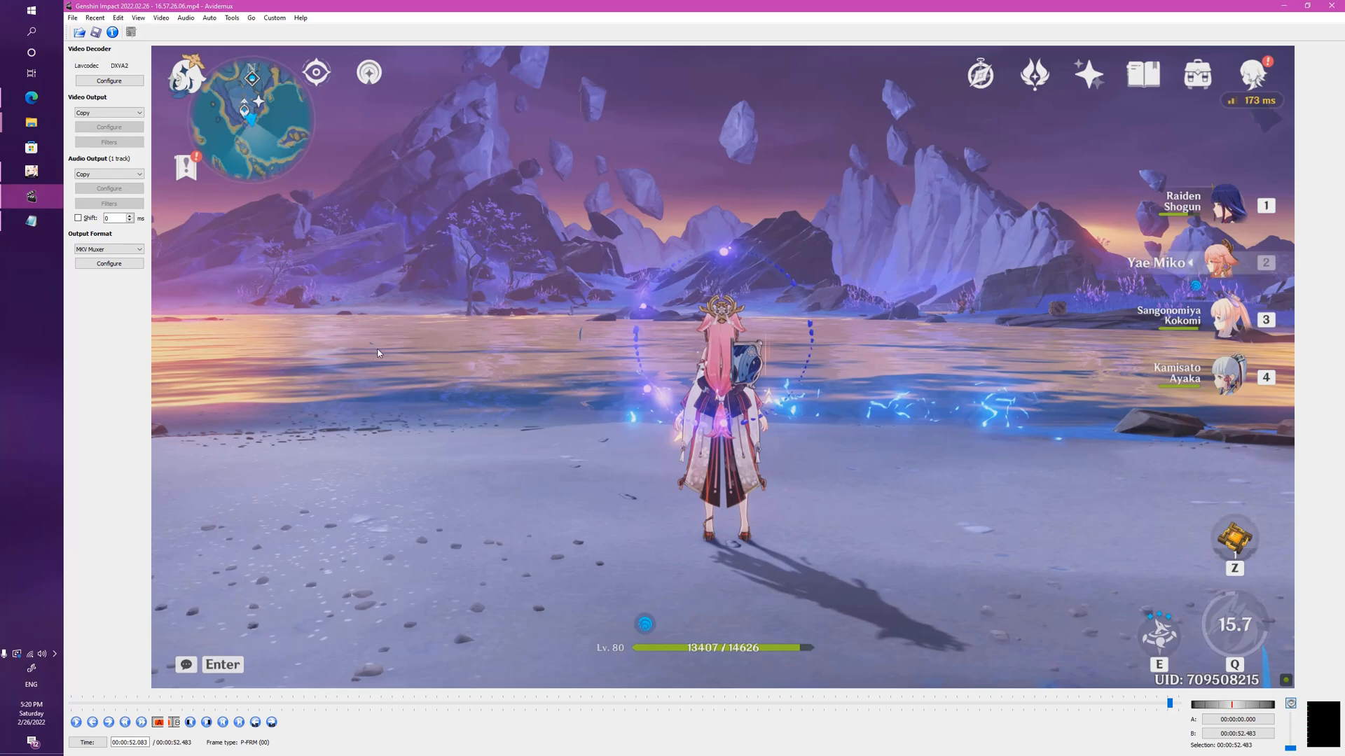
mouse_move(810, 450)
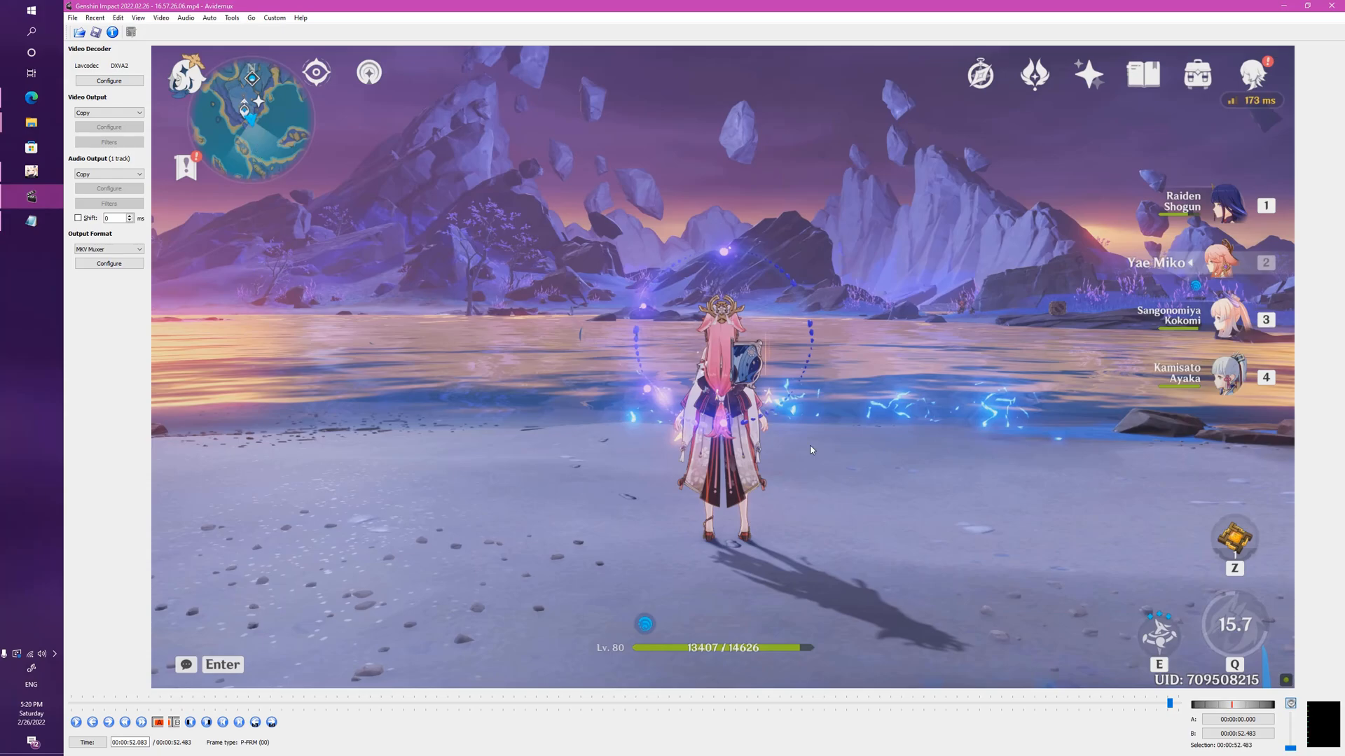
mouse_move(713, 730)
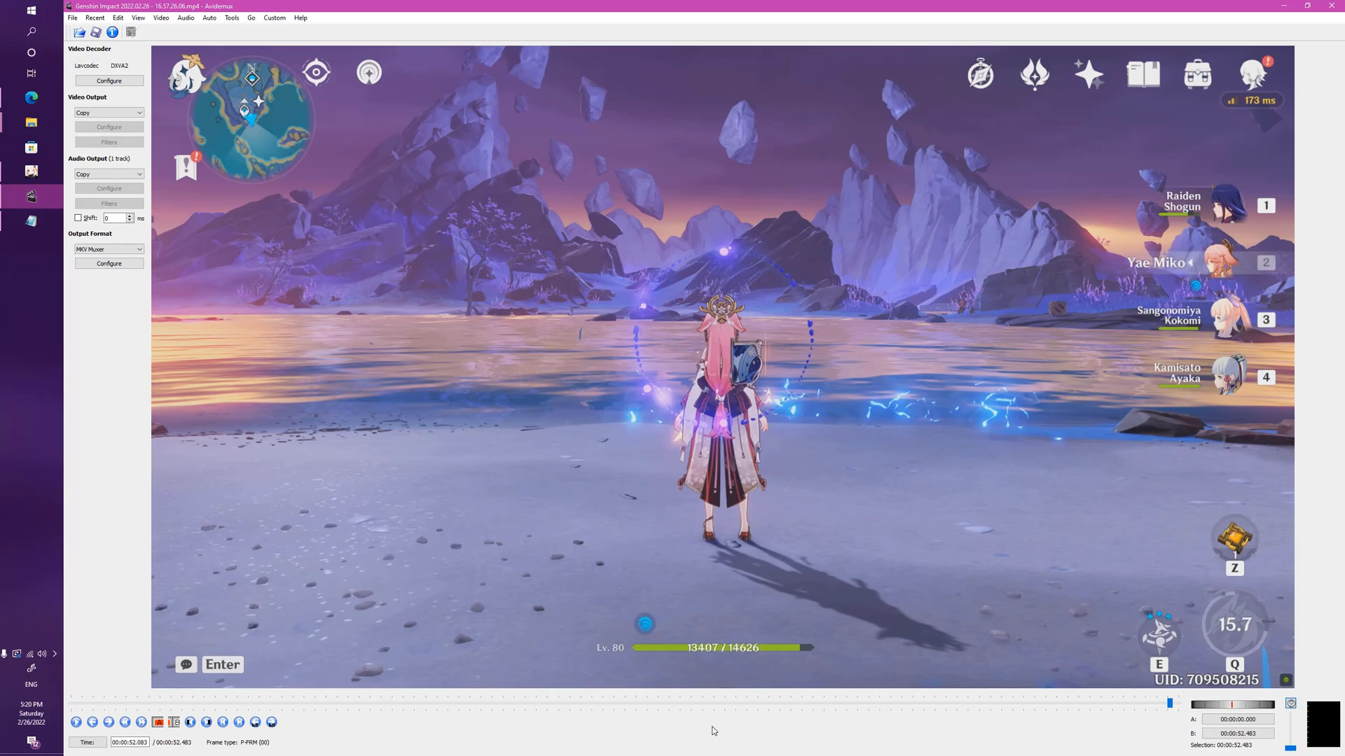
mouse_move(734, 509)
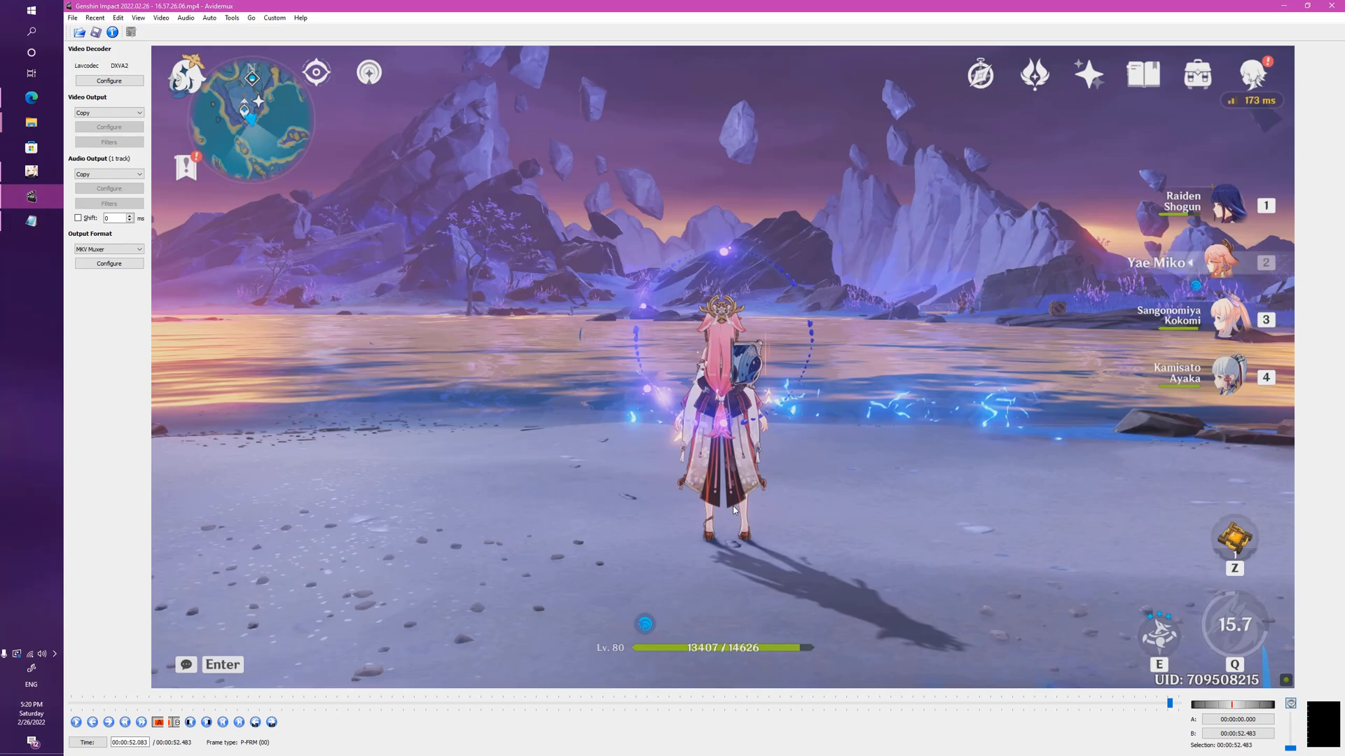
mouse_move(731, 517)
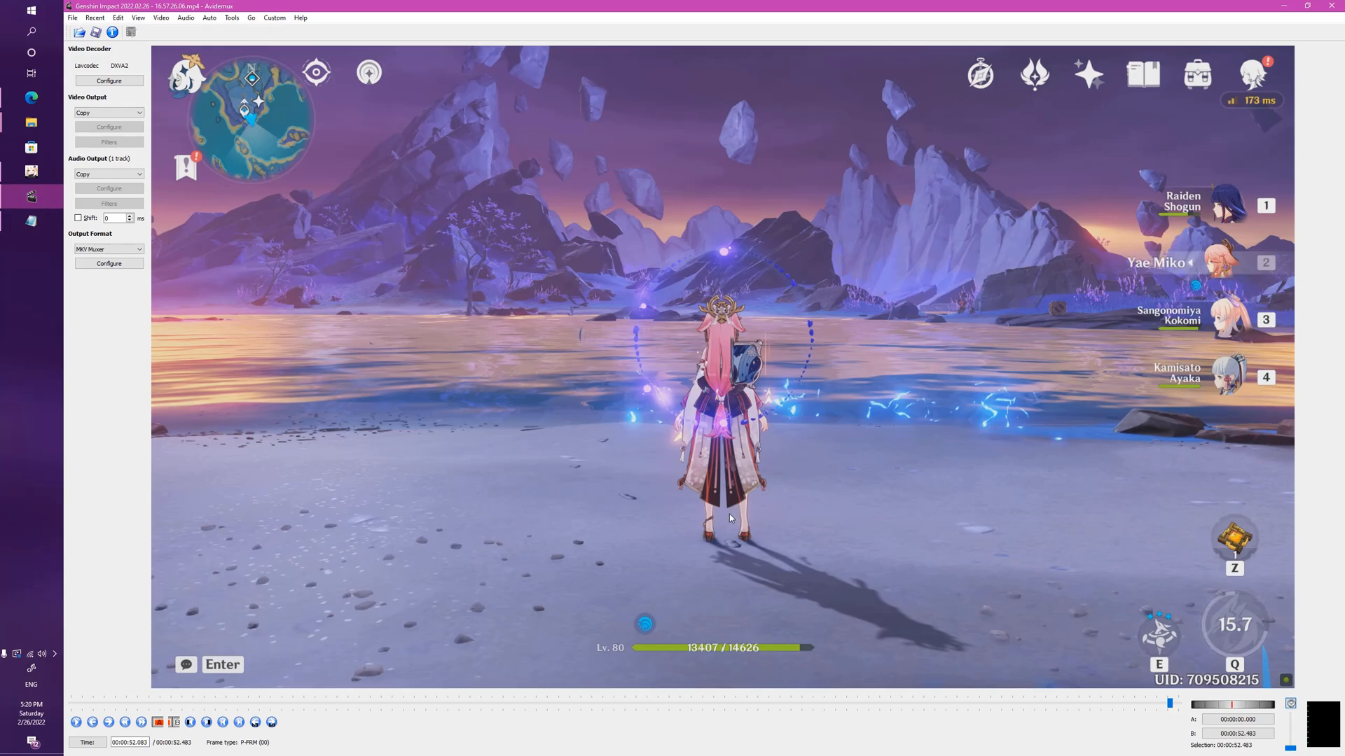